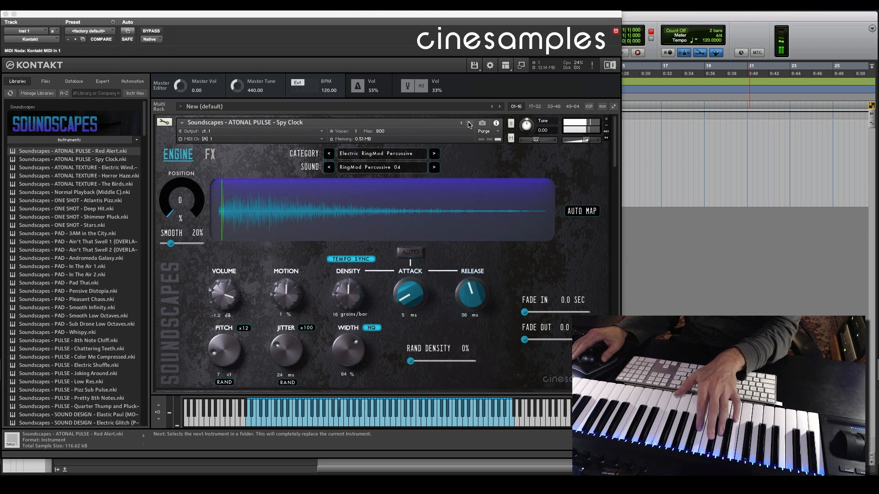
# Audition the next preset, then load the 'ONE SHOT - Deep Hit.nki' instrument from the browser
pyautogui.click(469, 126)
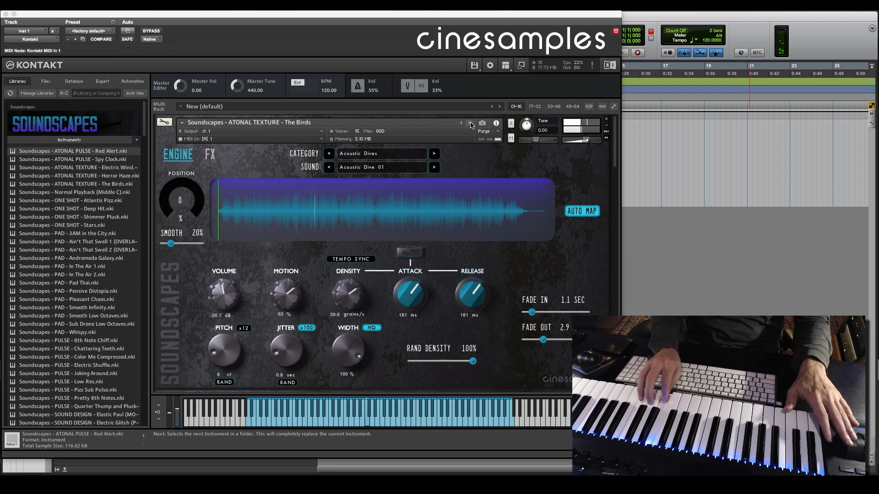
pyautogui.doubleClick(66, 209)
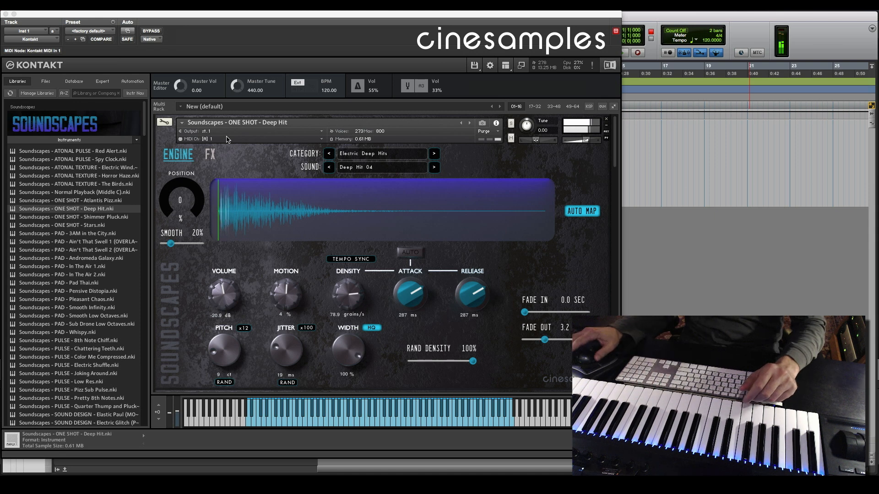
# Switch to the next Soundscapes instrument, 'PAD - 3AM in the City'
pyautogui.click(467, 124)
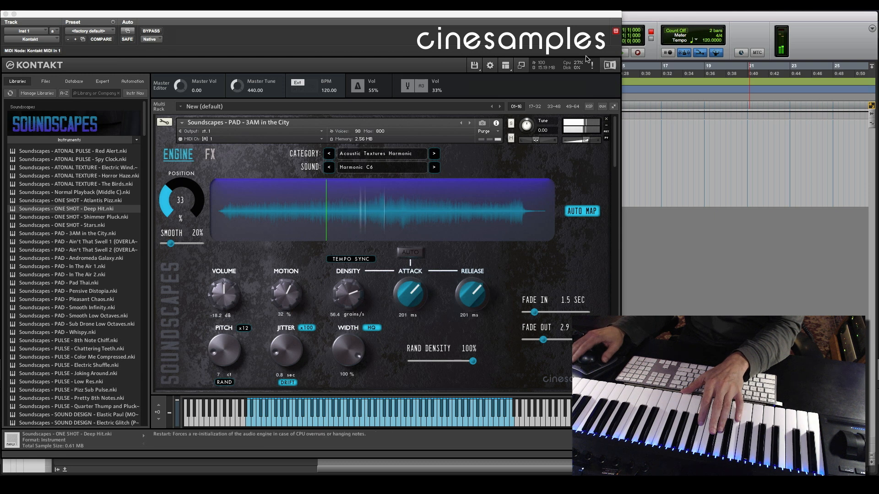
# Load the 'PAD - In The Air 1.nki' instrument from the browser list
pyautogui.doubleClick(62, 266)
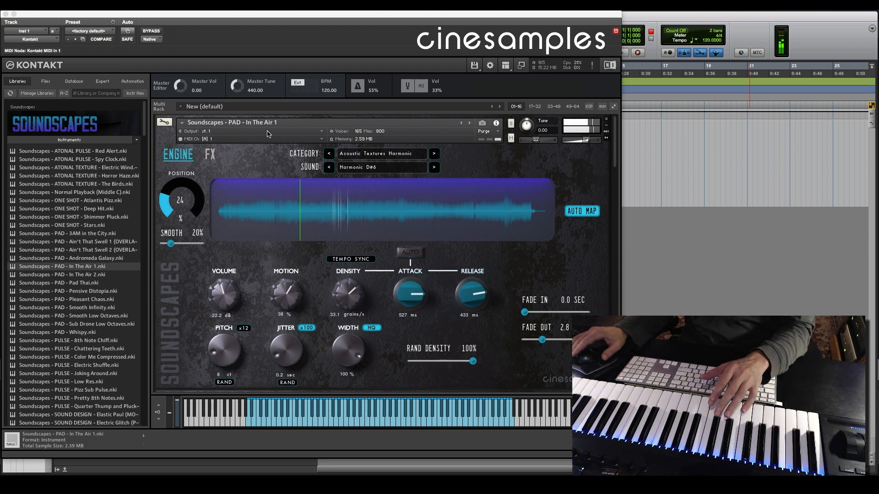
pyautogui.moveTo(470, 125)
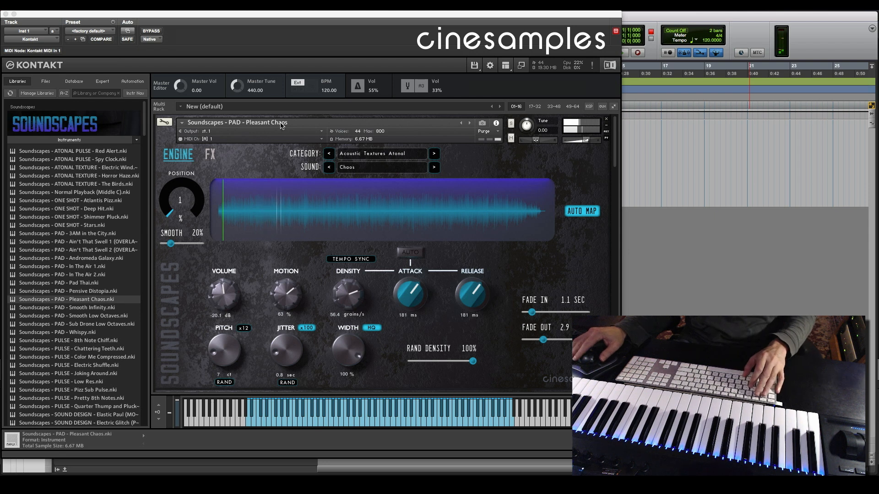
pyautogui.click(469, 124)
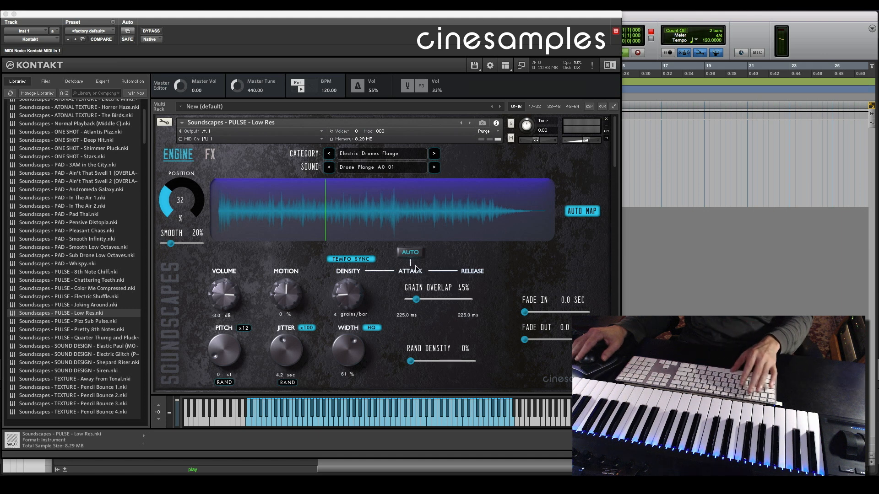
pyautogui.moveTo(778, 276)
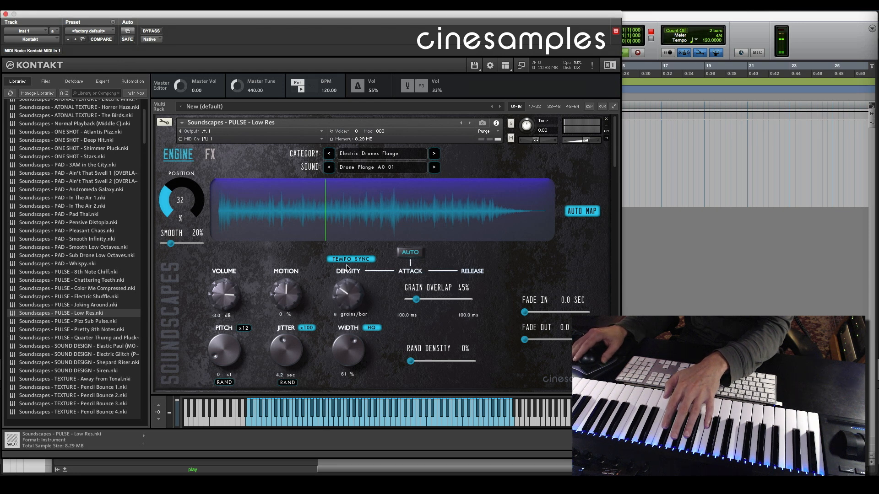
# Lower then raise the Density knob while playing, landing near 8 grains per bar
pyautogui.moveTo(348, 294); pyautogui.dragTo(345, 300)
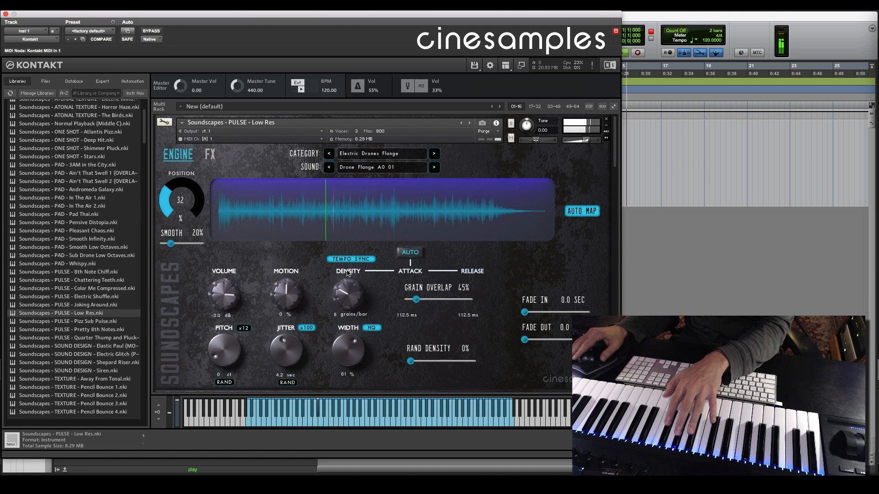
pyautogui.moveTo(348, 292)
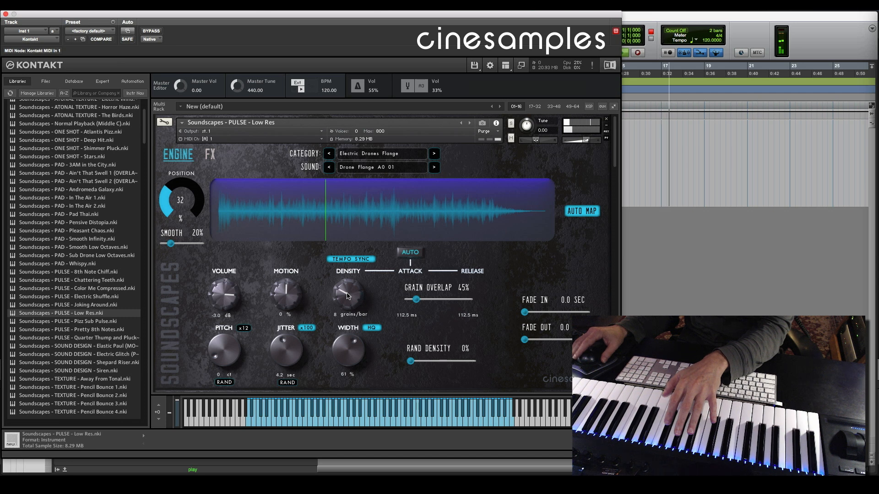
pyautogui.moveTo(348, 293); pyautogui.dragTo(350, 280)
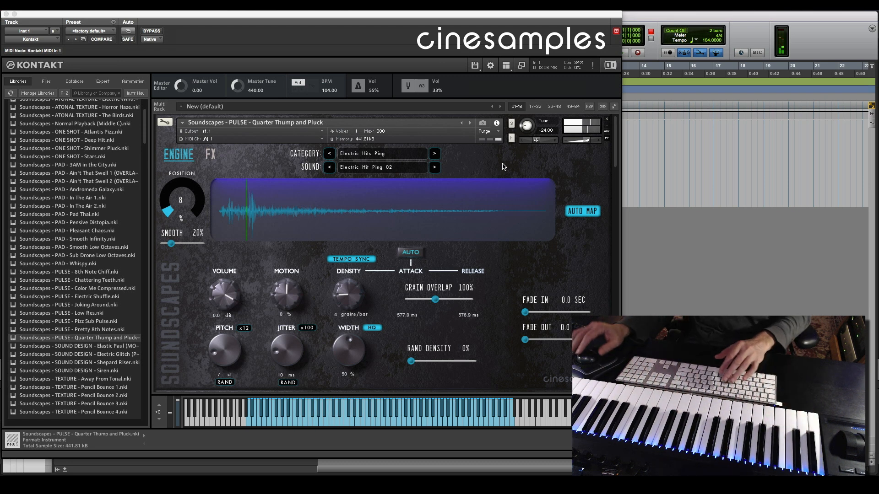
# Step to the next instrument, 'PULSE - Quarter Thump and Pluck'
pyautogui.click(469, 121)
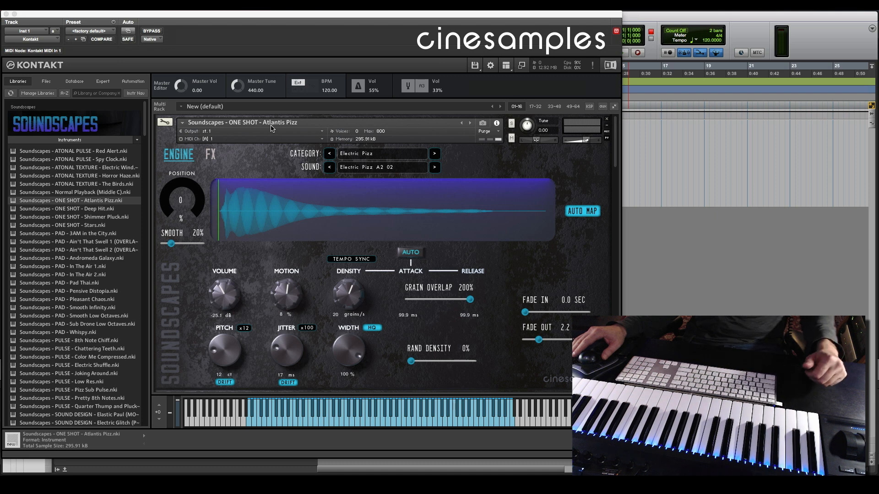
pyautogui.moveTo(264, 220)
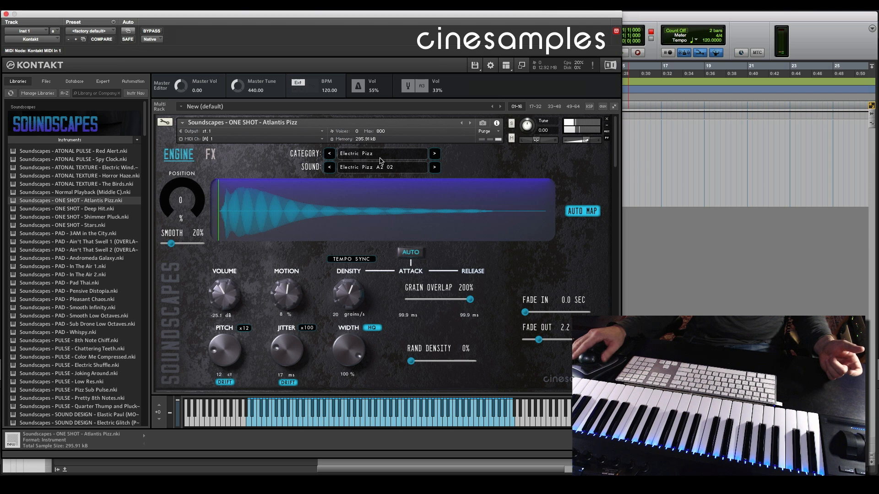
# Expand the Atlantis Pizz sound list showing the Electric Pizz variations
pyautogui.click(383, 154)
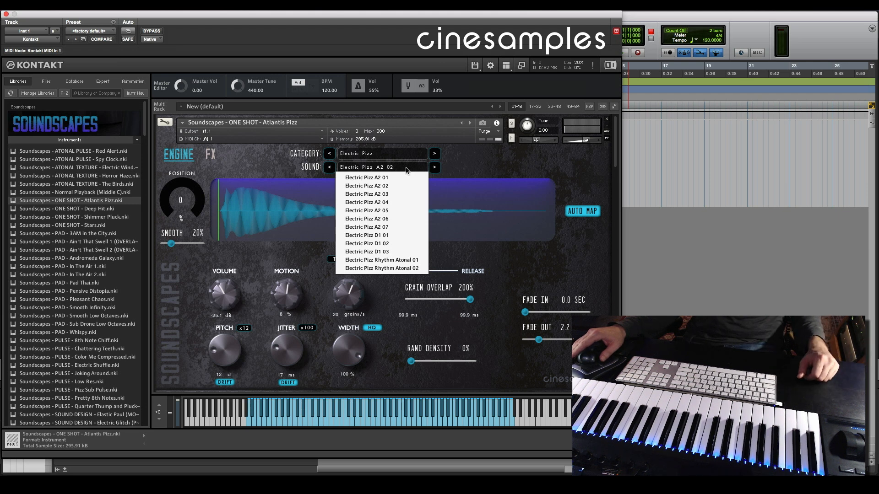
pyautogui.moveTo(366, 186)
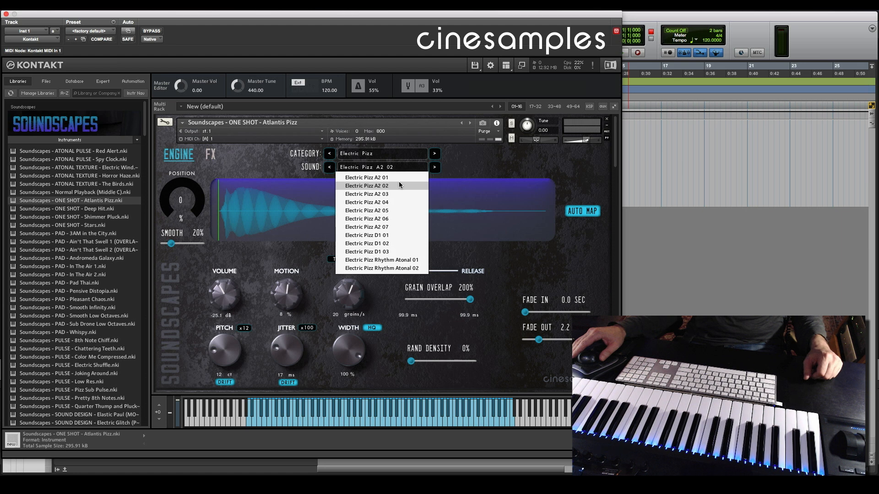
# Audition Electric Pizz A2 01, A2 03, A2 04 and A2 05 from the Sound selector
pyautogui.click(366, 177)
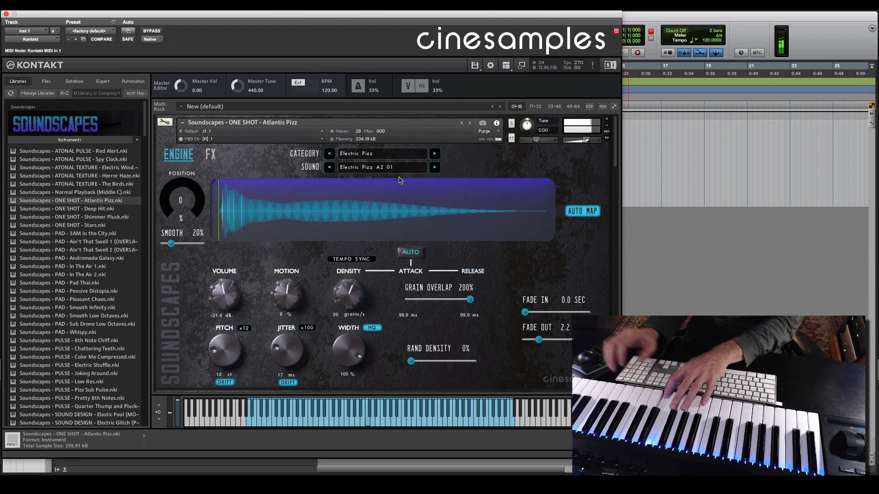
pyautogui.click(382, 167)
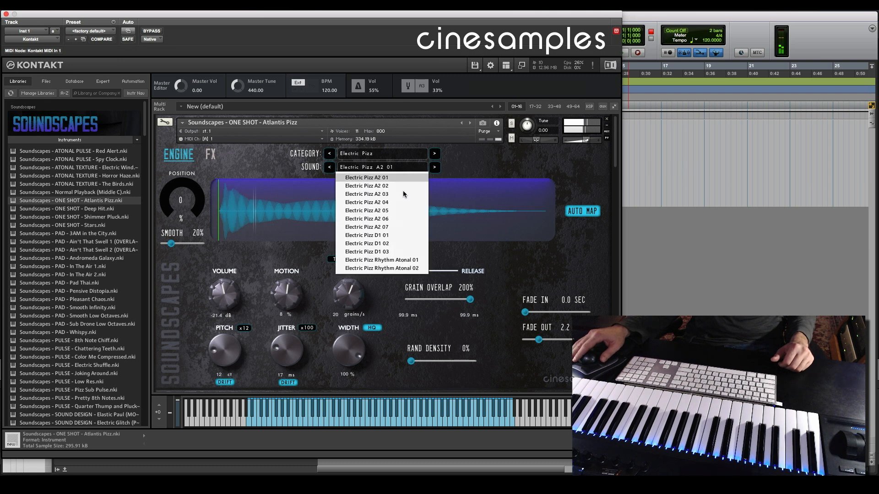
pyautogui.click(366, 194)
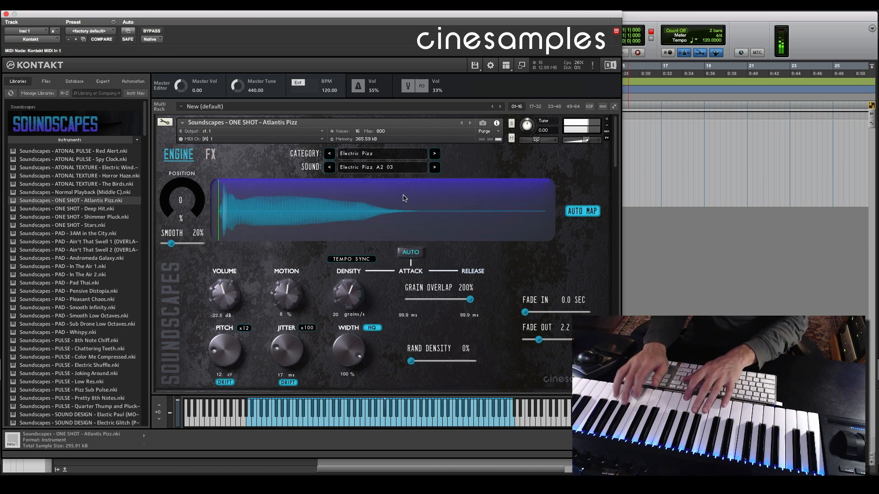
pyautogui.click(434, 167)
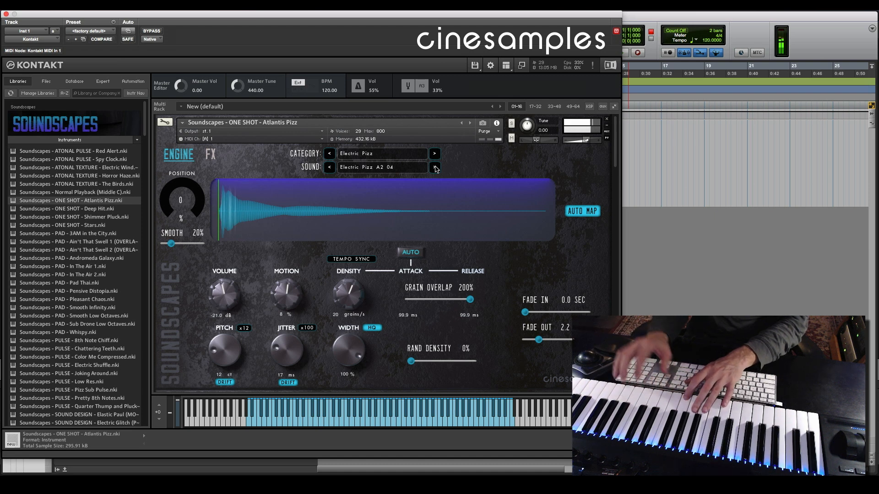
pyautogui.click(433, 167)
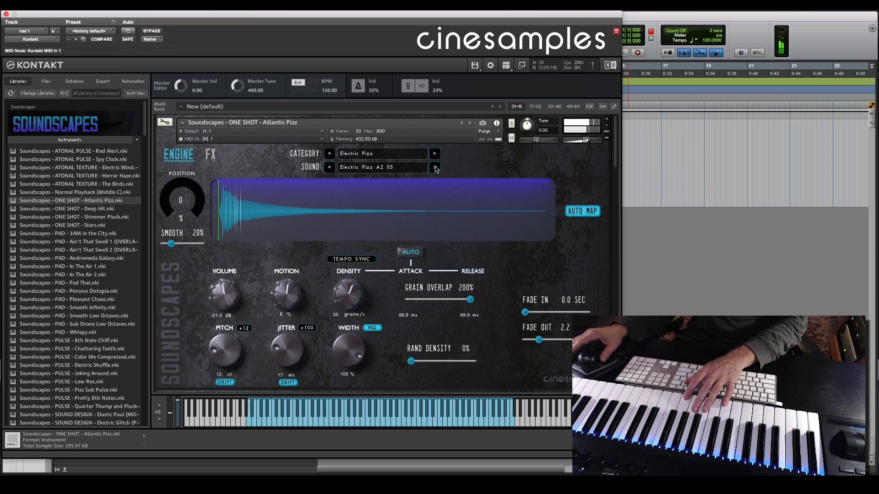
# Step onward through the Electric Pizz sounds past D1 02 to land on D1 03
pyautogui.click(434, 167)
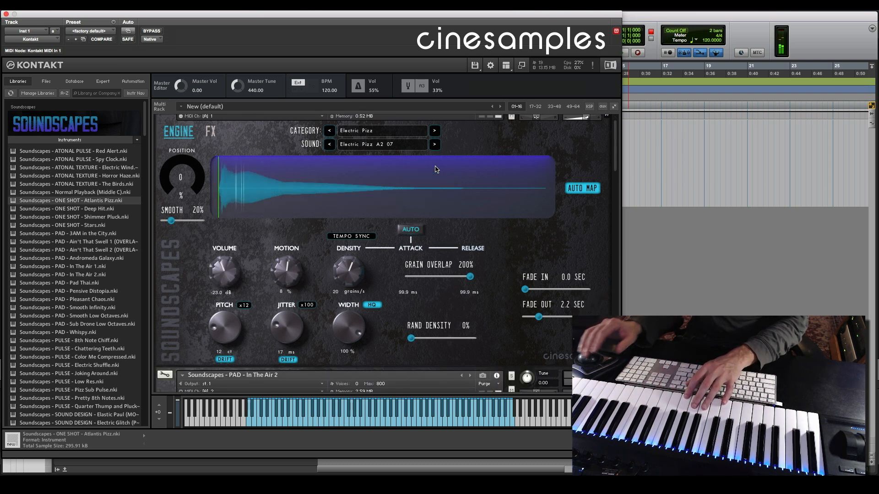
pyautogui.click(434, 144)
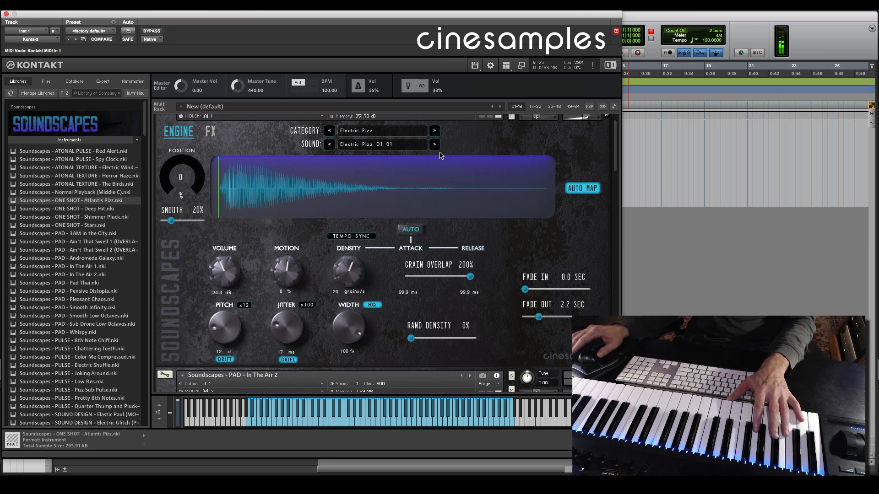
pyautogui.click(434, 143)
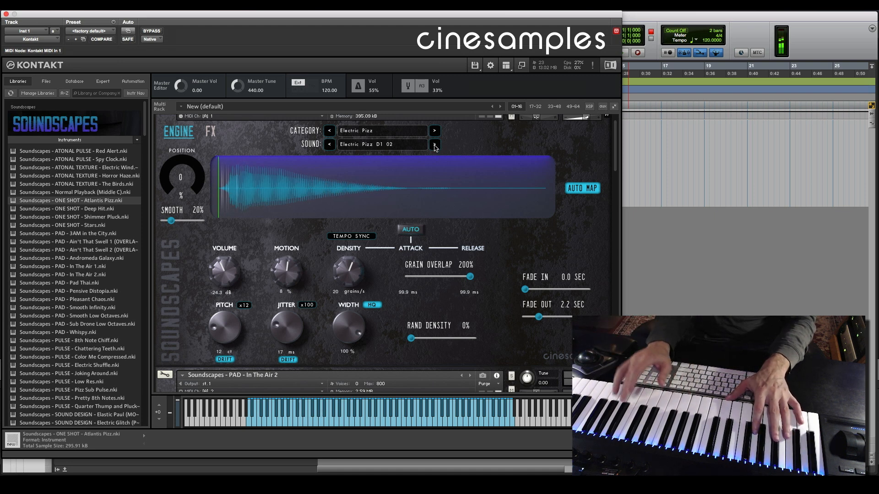
pyautogui.click(434, 144)
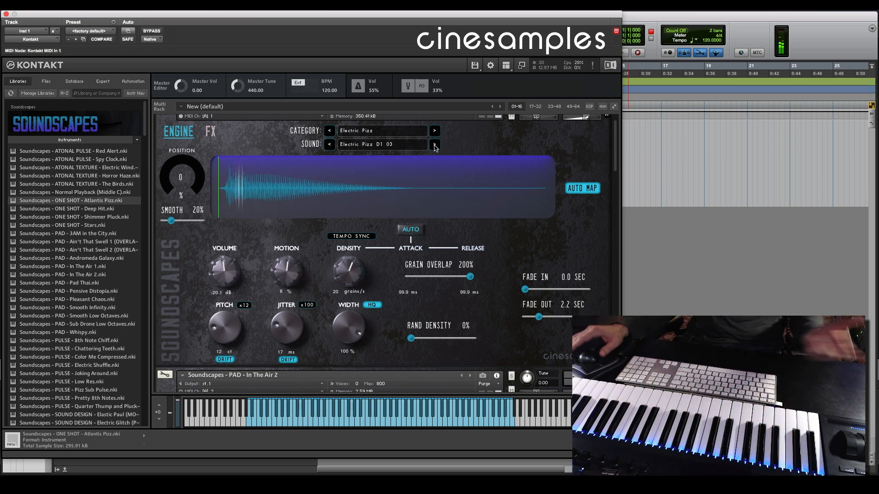
# Switch the category to Acoustic Rhythmic, choose Picked Mute D3 and nudge the playback position
pyautogui.click(381, 131)
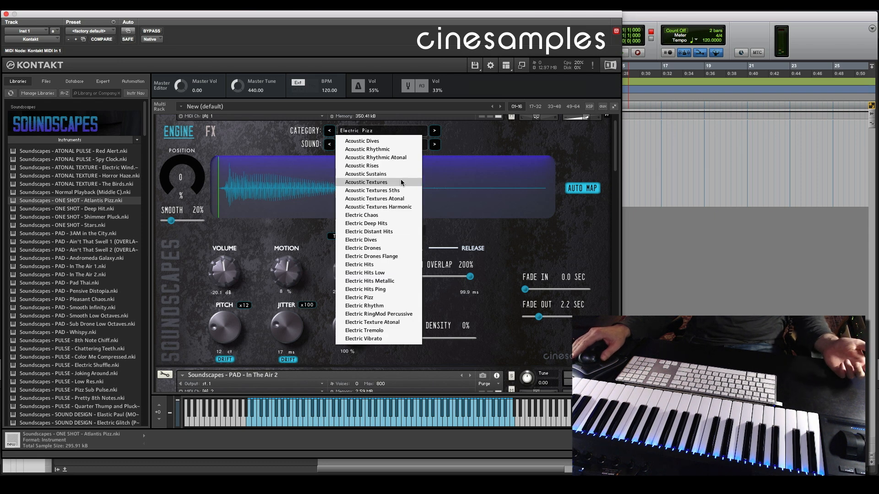
pyautogui.click(366, 149)
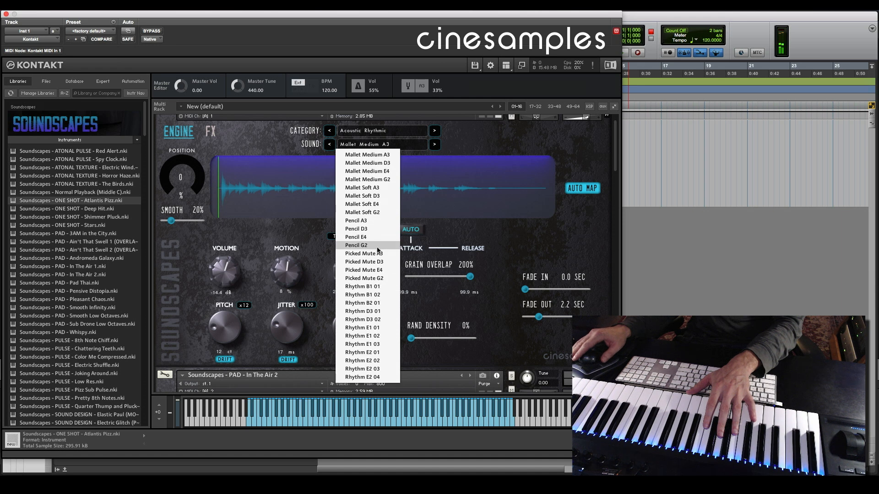
pyautogui.click(364, 262)
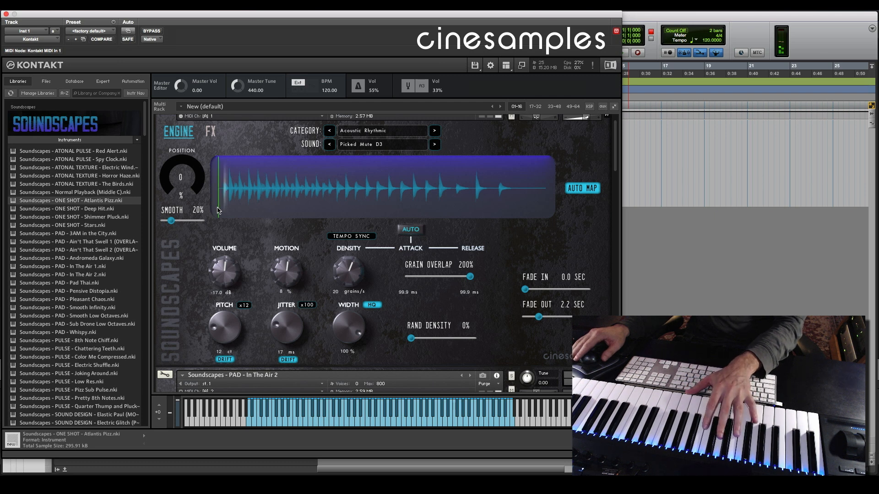
pyautogui.moveTo(181, 176); pyautogui.dragTo(182, 180)
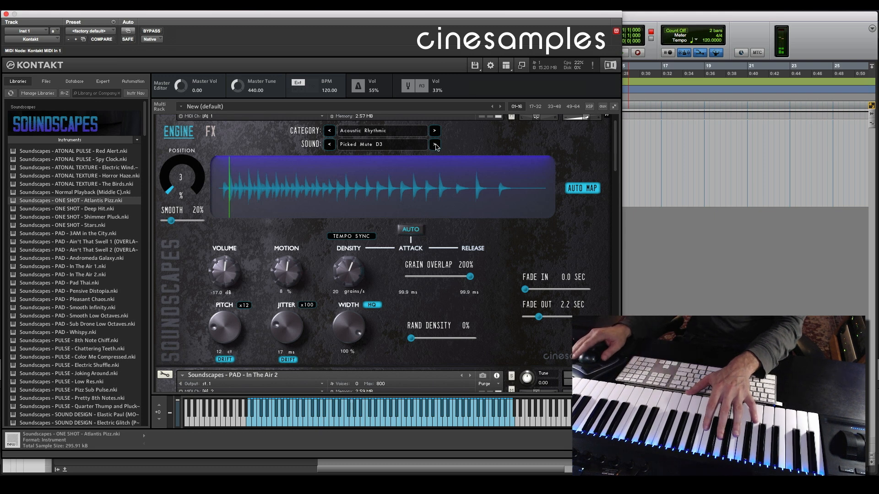
# Browse further Acoustic Rhythmic sounds, picking Pencil G2 then stepping to Mallet Soft D3
pyautogui.click(434, 143)
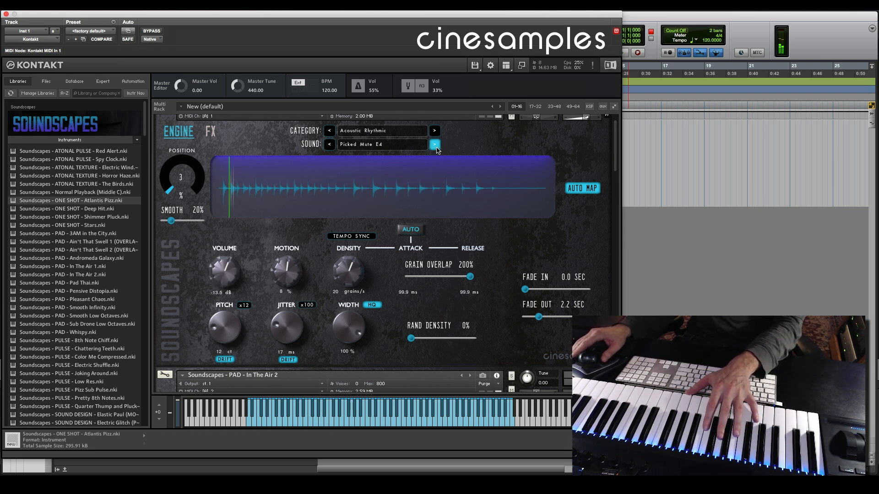
pyautogui.click(434, 144)
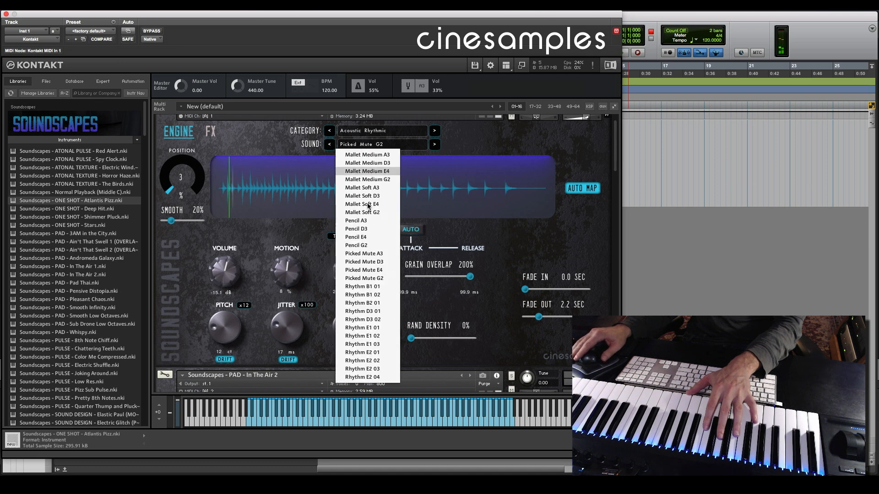
pyautogui.click(363, 253)
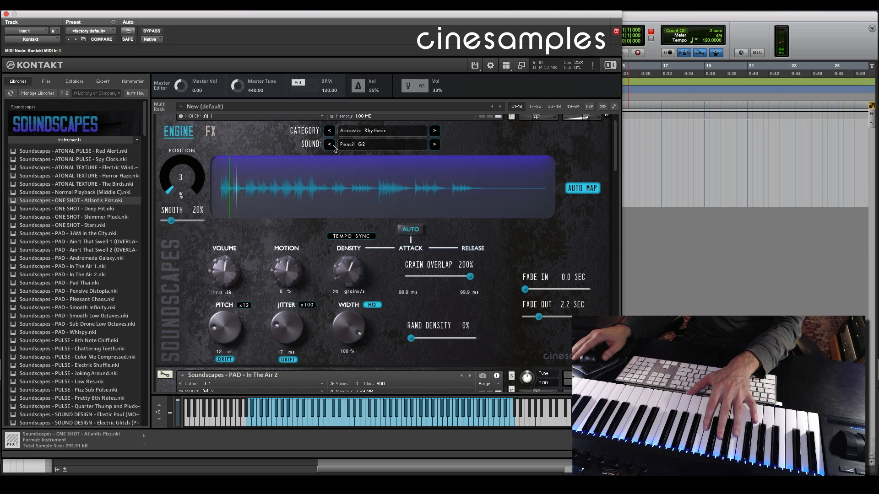
pyautogui.click(433, 144)
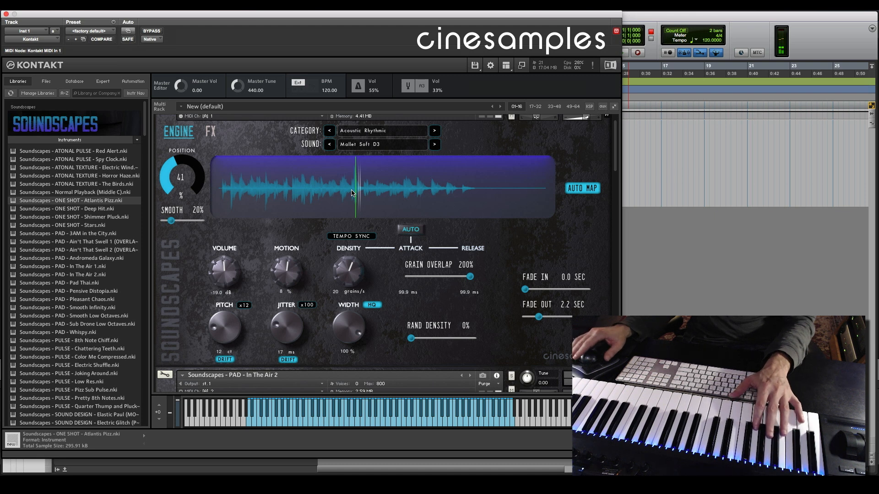
pyautogui.moveTo(251, 291)
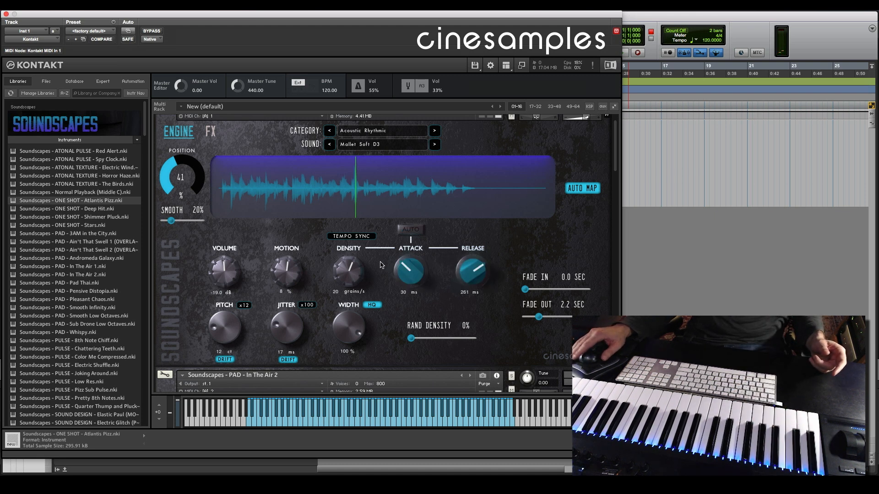
# Lengthen the grain attack to 287 ms and the release to 317 ms
pyautogui.moveTo(410, 275); pyautogui.dragTo(410, 258)
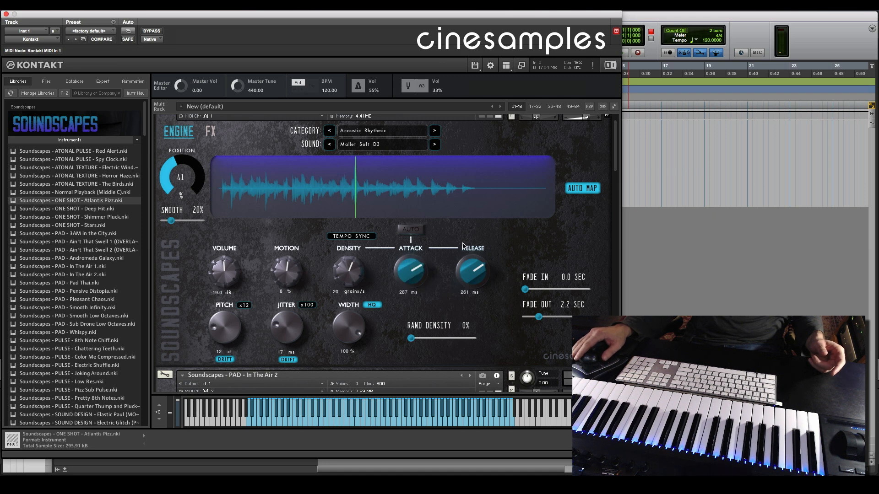
pyautogui.moveTo(472, 273); pyautogui.dragTo(472, 258)
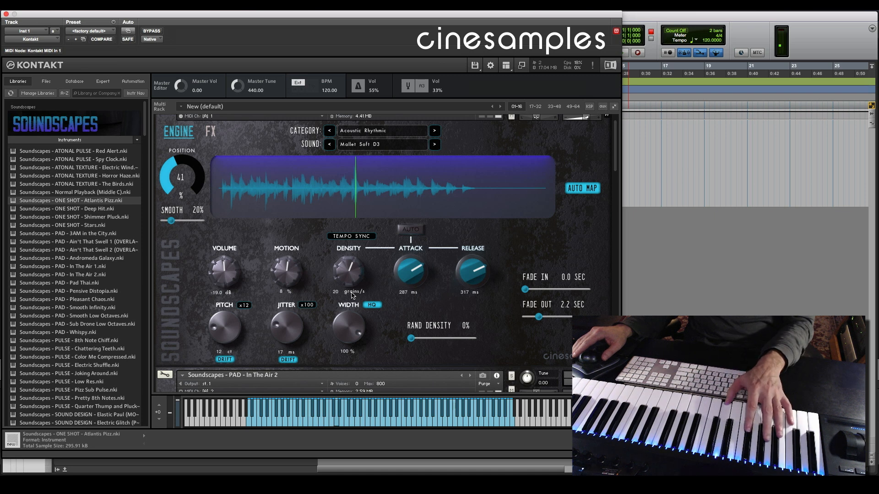
# Raise the Density knob in stages from 20 up to 43 grains per second
pyautogui.moveTo(349, 275); pyautogui.dragTo(352, 261)
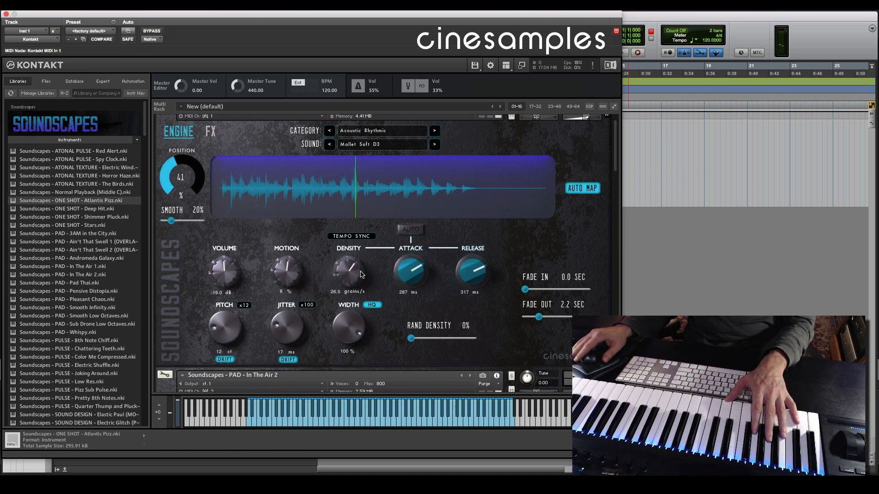
pyautogui.moveTo(348, 275); pyautogui.dragTo(347, 259)
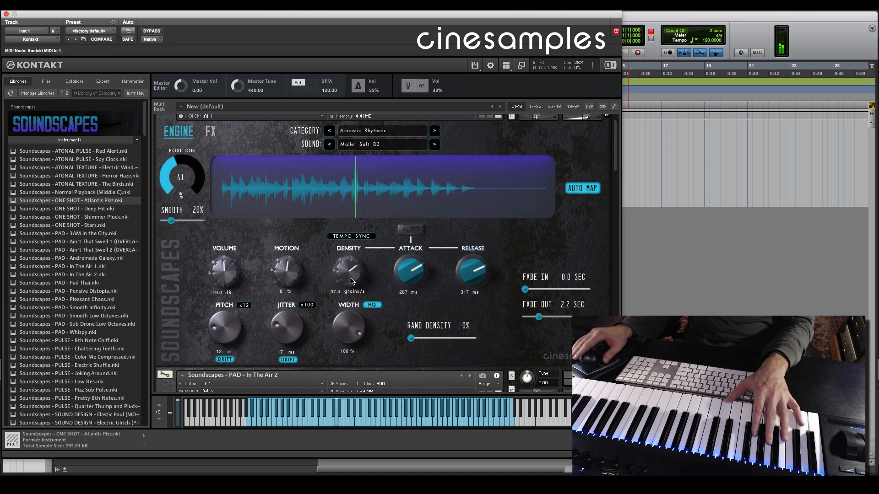
pyautogui.moveTo(348, 271); pyautogui.dragTo(350, 266)
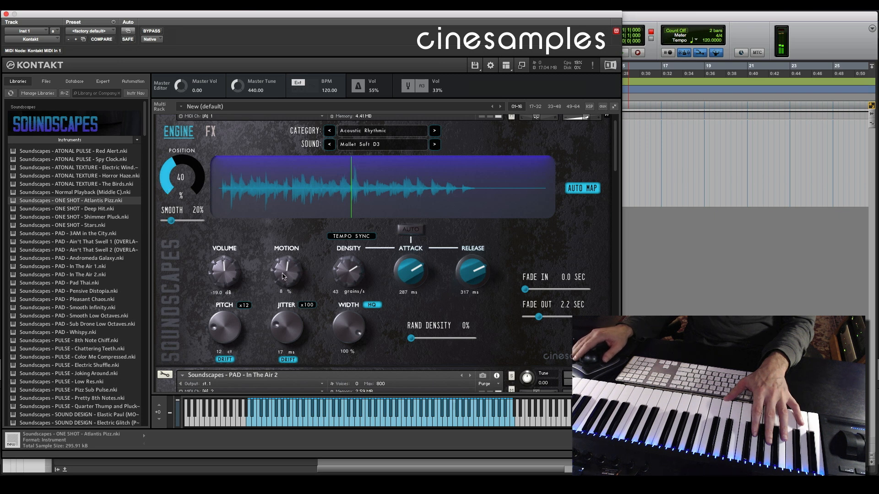
# Lower grain Motion from 8% to -7% and nudge sample Position to 41%
pyautogui.moveTo(288, 272); pyautogui.dragTo(287, 280)
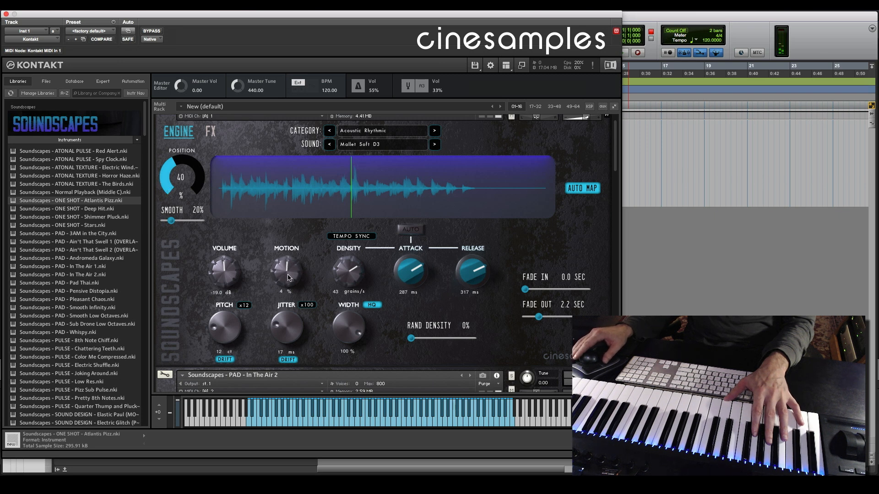
pyautogui.moveTo(287, 272); pyautogui.dragTo(286, 278)
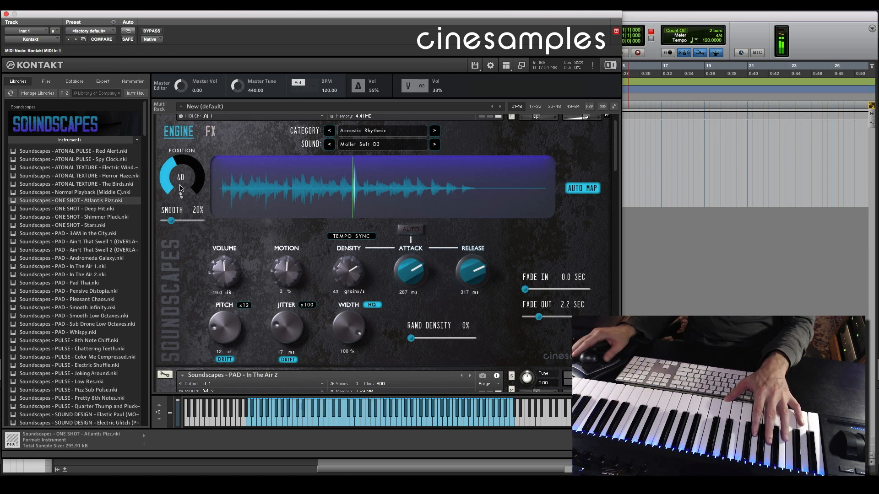
pyautogui.moveTo(181, 176); pyautogui.dragTo(182, 174)
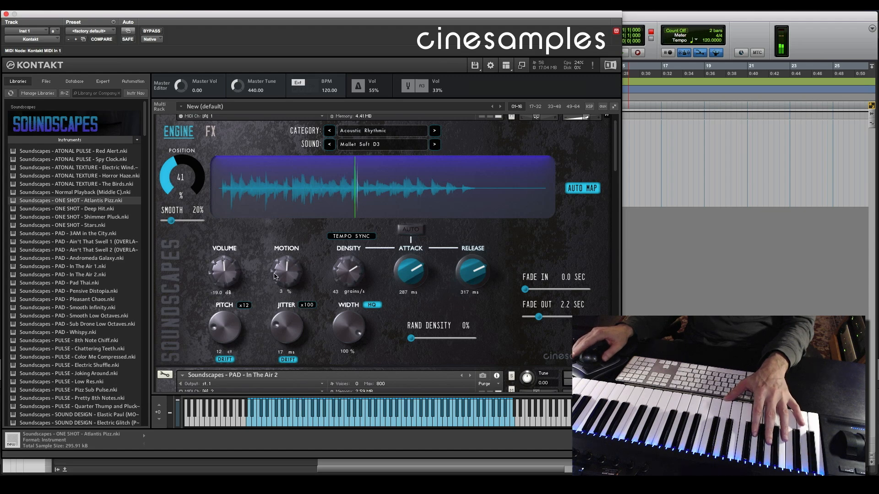
pyautogui.moveTo(286, 272); pyautogui.dragTo(286, 286)
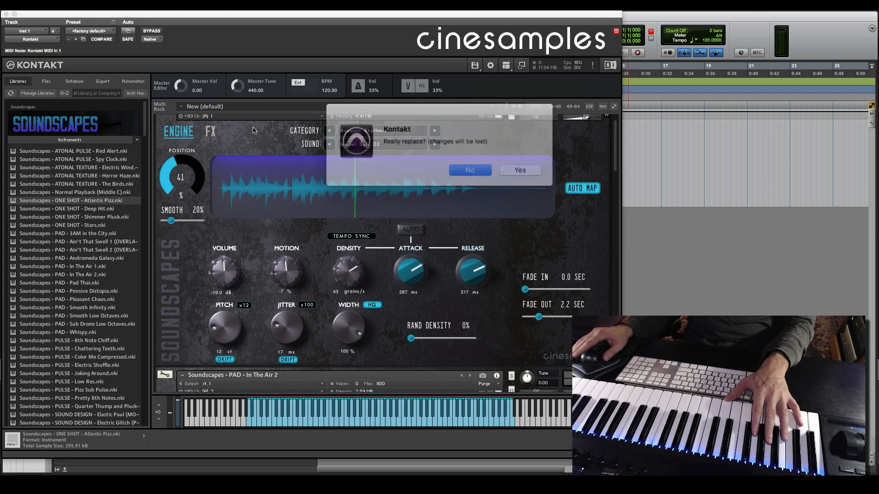
# Confirm replacing the instrument, then raise the Atlantis Pizz fade-in to 0.8 sec
pyautogui.click(518, 170)
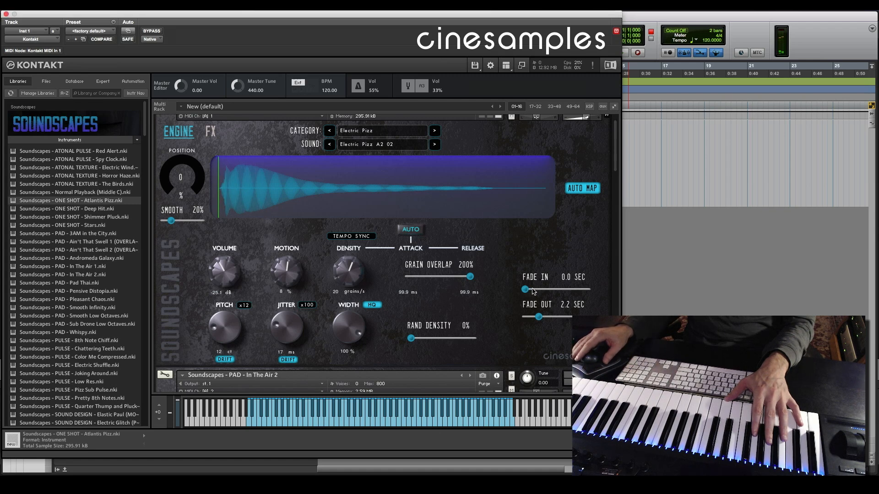
pyautogui.moveTo(524, 289); pyautogui.dragTo(528, 290)
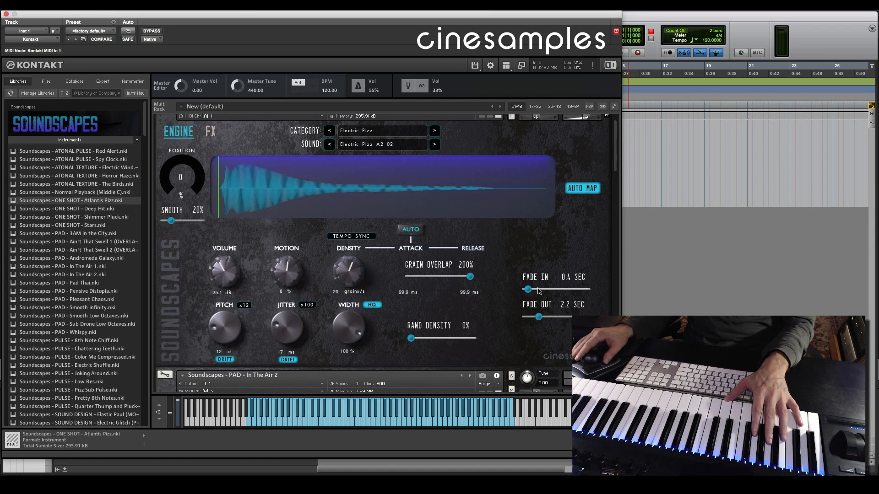
pyautogui.moveTo(527, 289); pyautogui.dragTo(547, 289)
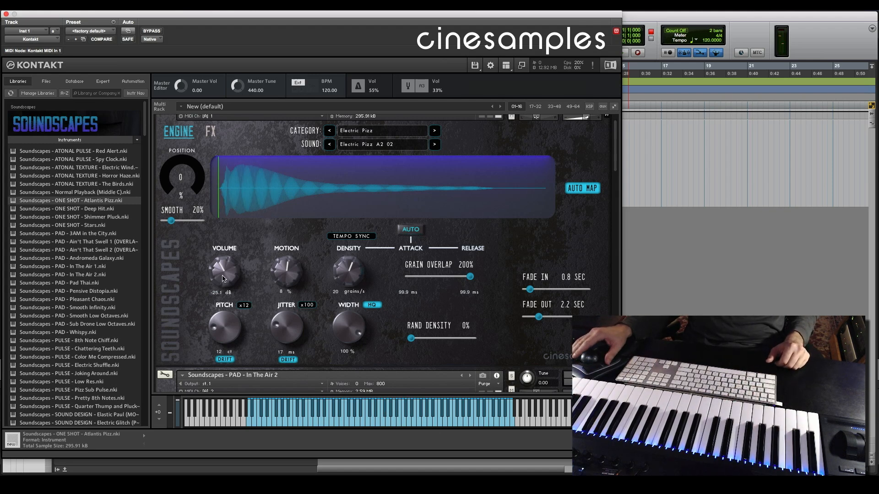
pyautogui.moveTo(224, 274); pyautogui.dragTo(227, 258)
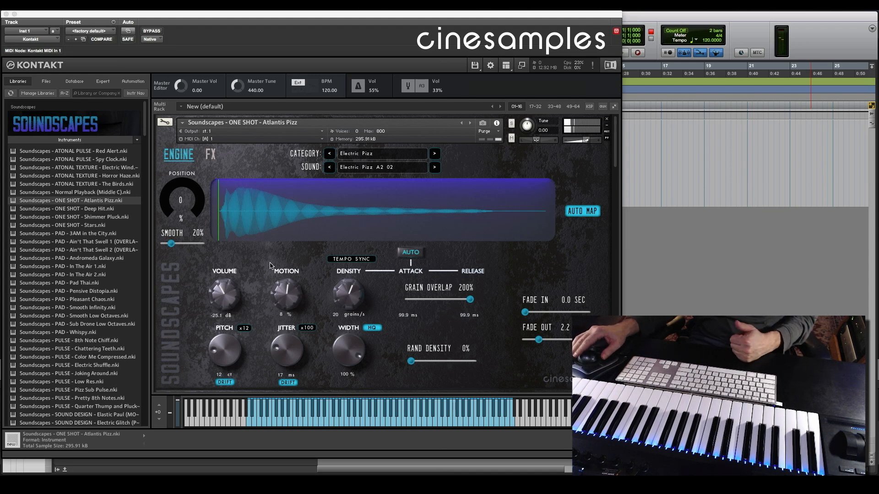
pyautogui.moveTo(226, 235)
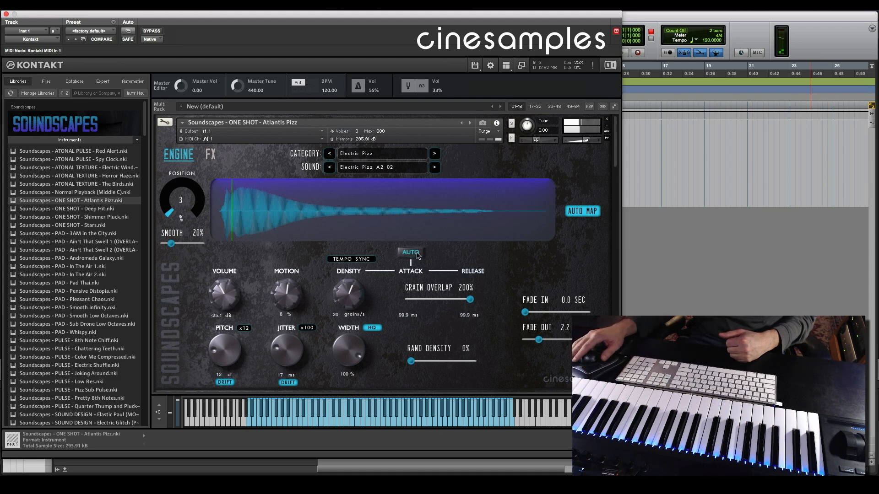
# Disable AUTO overlap for manual 284/261 ms envelope, density 40.5 grains/s, fade-in 0.5 sec
pyautogui.click(410, 252)
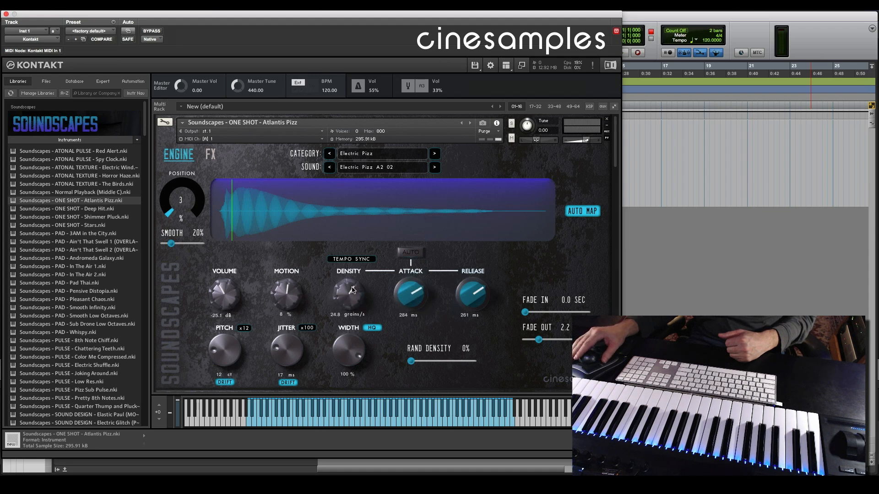
pyautogui.moveTo(348, 296); pyautogui.dragTo(351, 277)
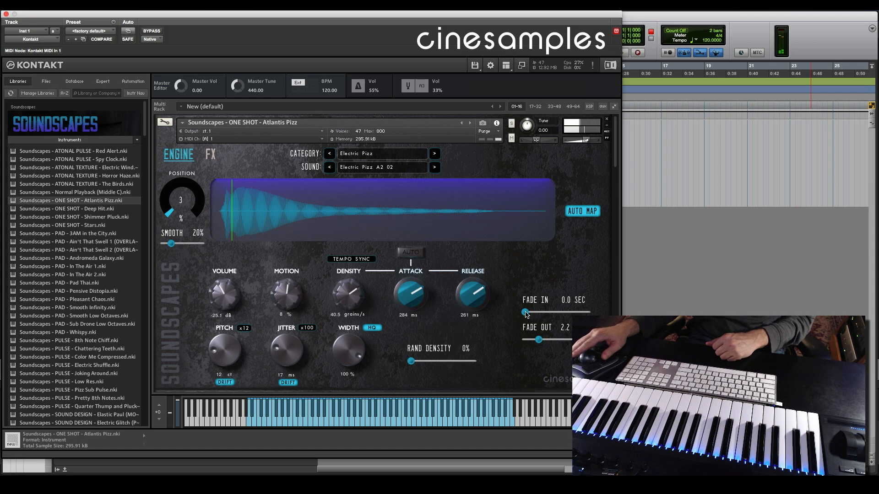
pyautogui.moveTo(525, 312); pyautogui.dragTo(528, 312)
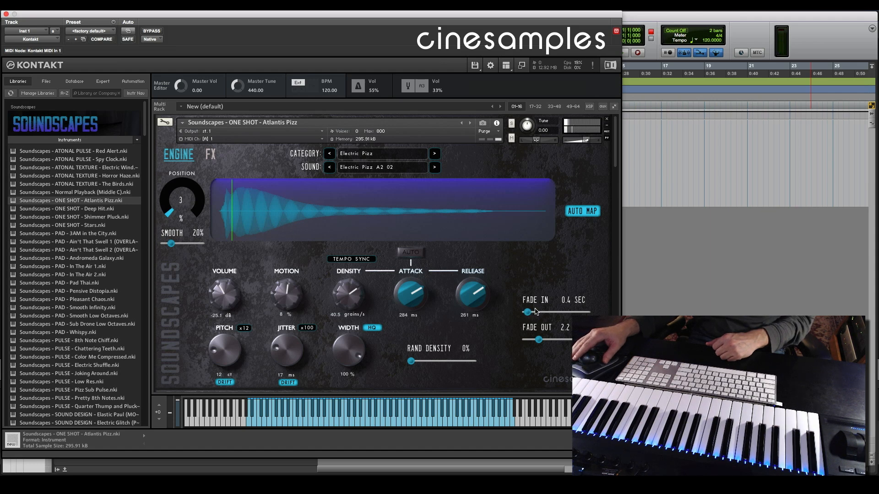
pyautogui.moveTo(526, 312); pyautogui.dragTo(529, 312)
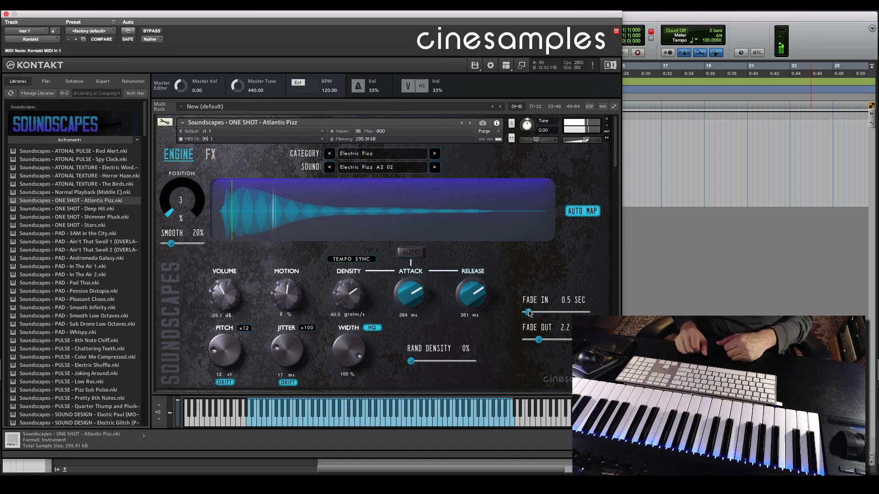
# Choose the Electric Vibrato category and its F#4 sound as the pad source
pyautogui.click(381, 130)
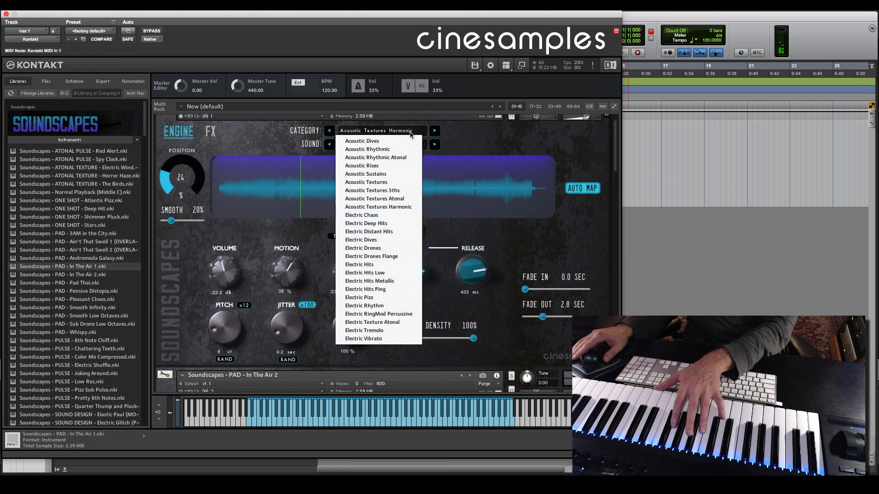
pyautogui.click(363, 338)
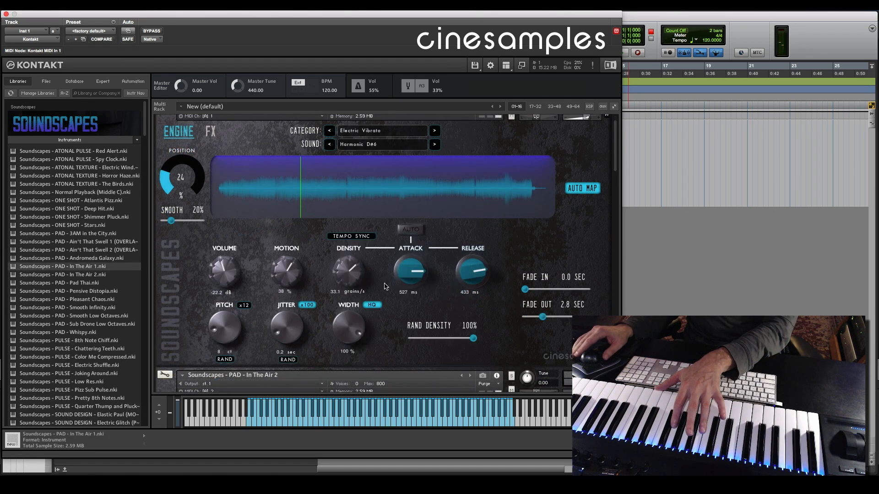
pyautogui.click(434, 144)
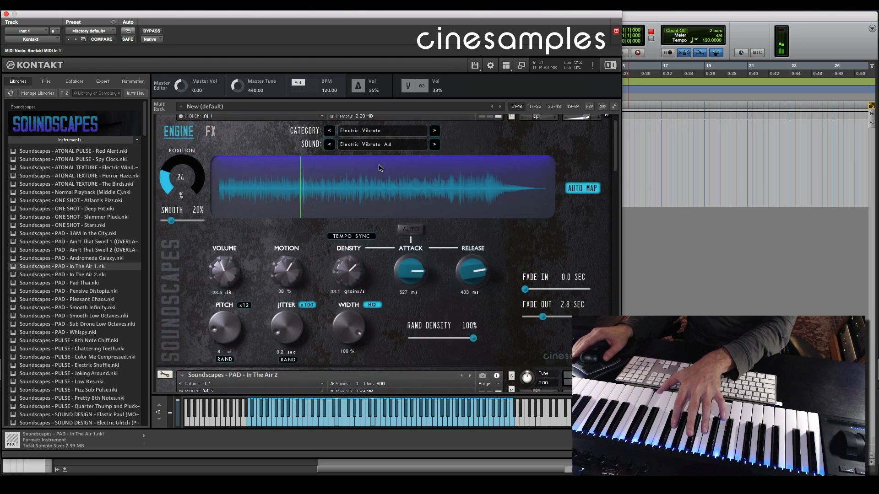
pyautogui.click(381, 144)
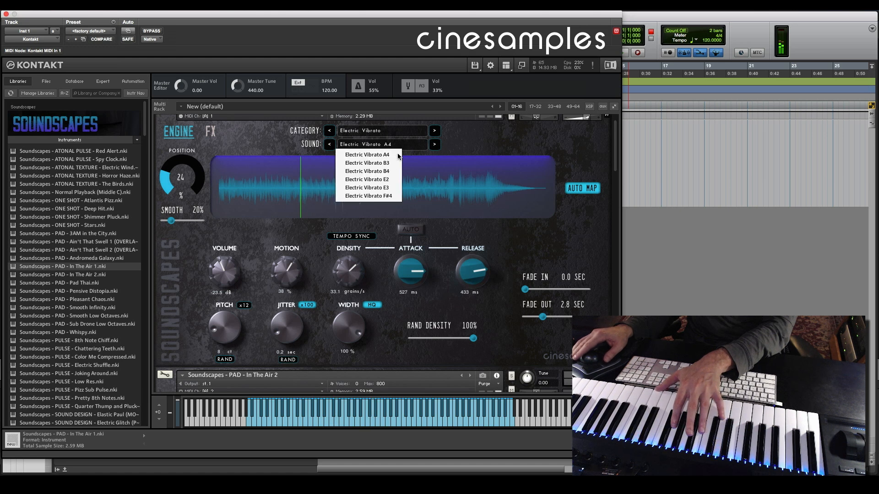
pyautogui.click(368, 196)
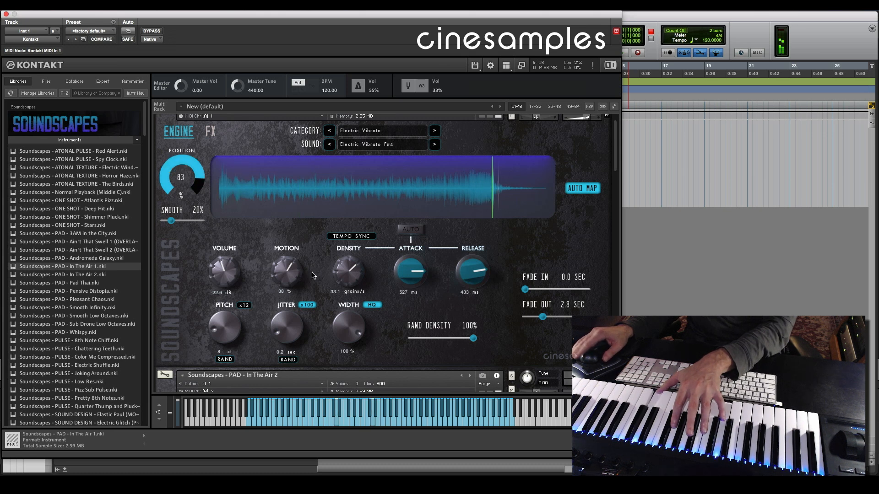
# Lower grain Motion below zero to -23%
pyautogui.moveTo(287, 272); pyautogui.dragTo(287, 307)
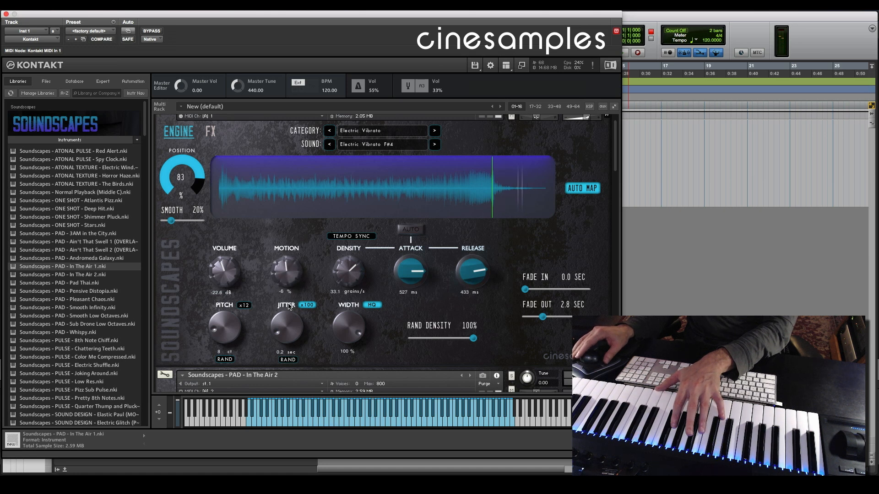
pyautogui.moveTo(286, 272); pyautogui.dragTo(286, 280)
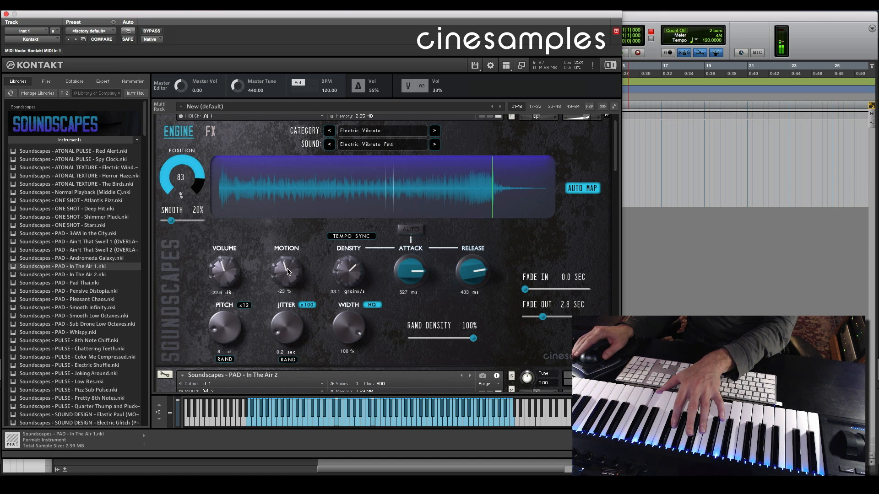
pyautogui.moveTo(456, 201)
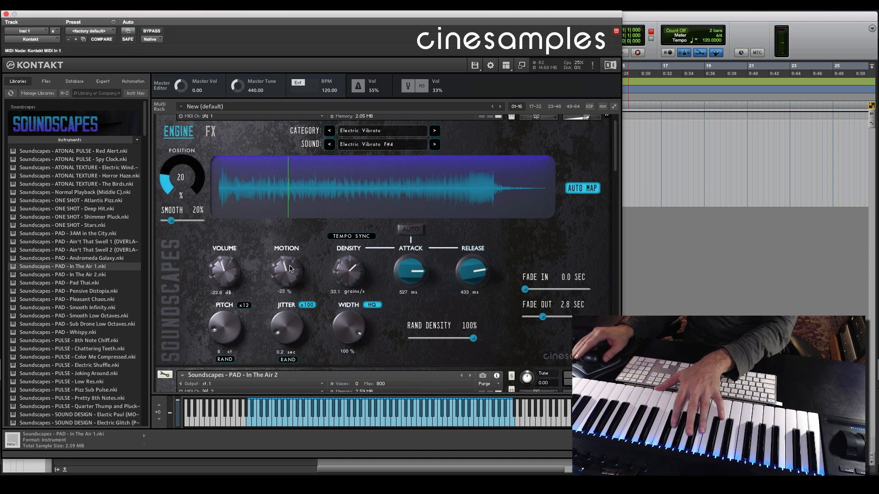
# Raise Motion to 12% and set Jitter to 3.0 sec on the x100 range
pyautogui.moveTo(286, 272); pyautogui.dragTo(300, 253)
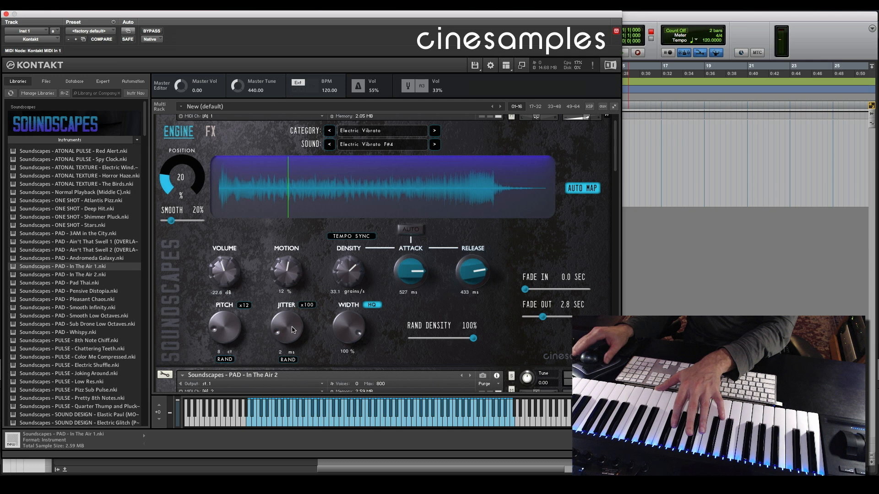
pyautogui.moveTo(287, 330); pyautogui.dragTo(291, 320)
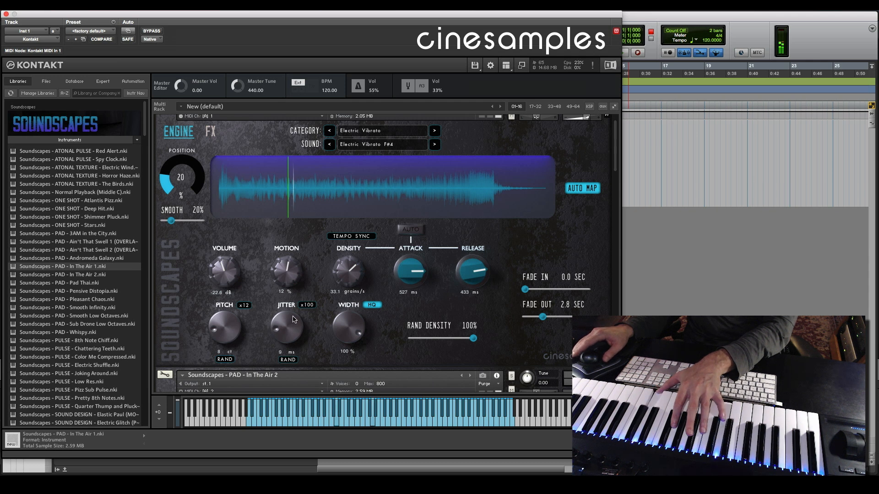
pyautogui.click(307, 304)
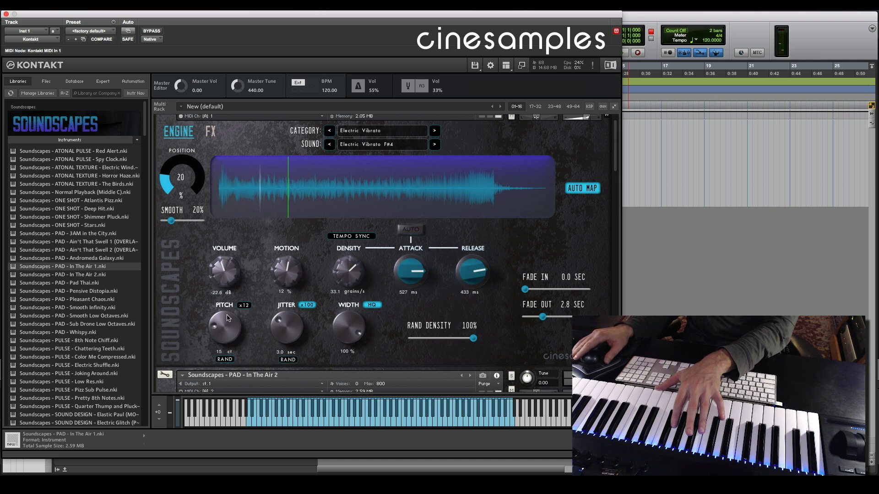
# Widen the random Pitch spread to 489 cents
pyautogui.moveTo(224, 325); pyautogui.dragTo(229, 314)
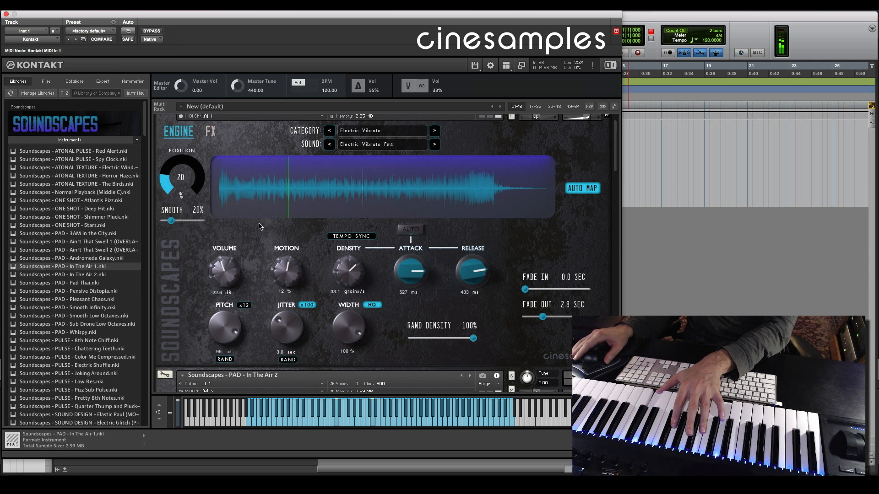
pyautogui.moveTo(223, 330); pyautogui.dragTo(223, 348)
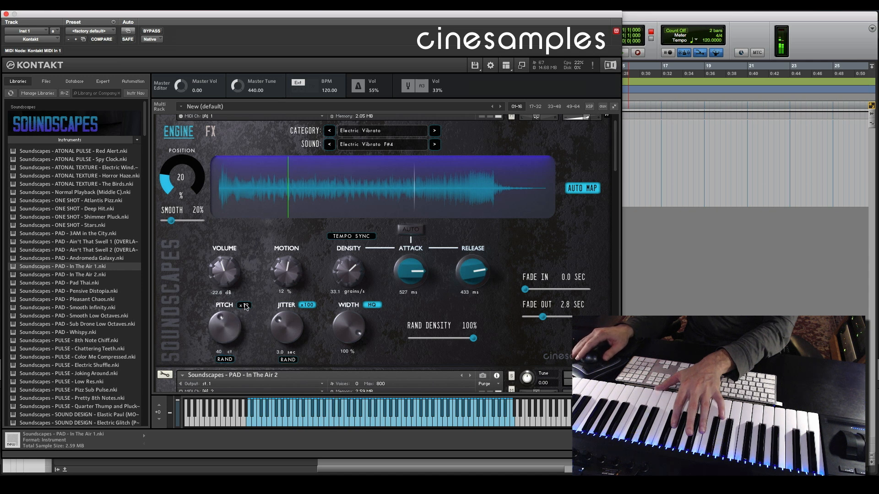
pyautogui.moveTo(224, 327); pyautogui.dragTo(224, 296)
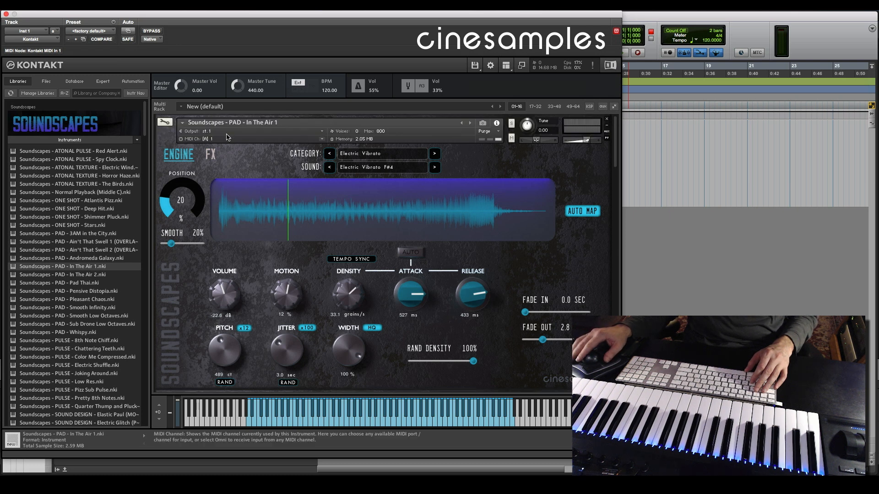
# Review the Stereo Width and EQ SSL effects, then reload ONE SHOT Atlantis Pizz
pyautogui.click(210, 153)
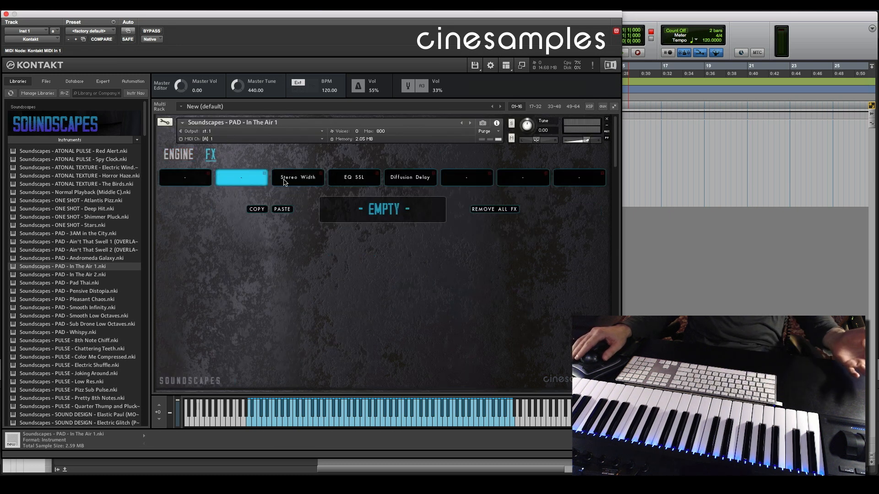
pyautogui.click(298, 177)
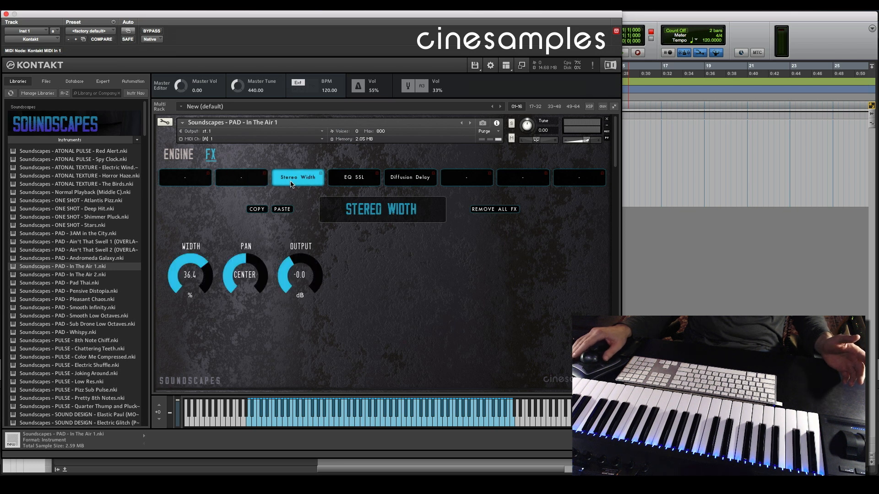
pyautogui.moveTo(568, 187)
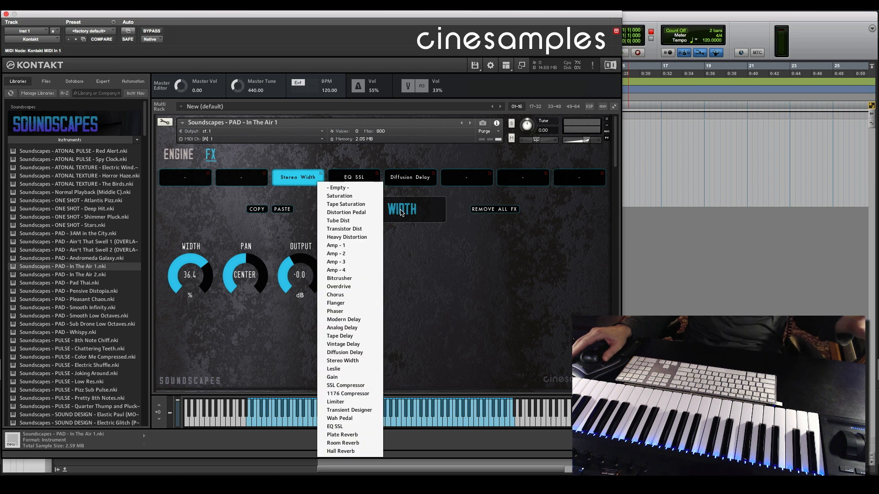
pyautogui.moveTo(447, 298)
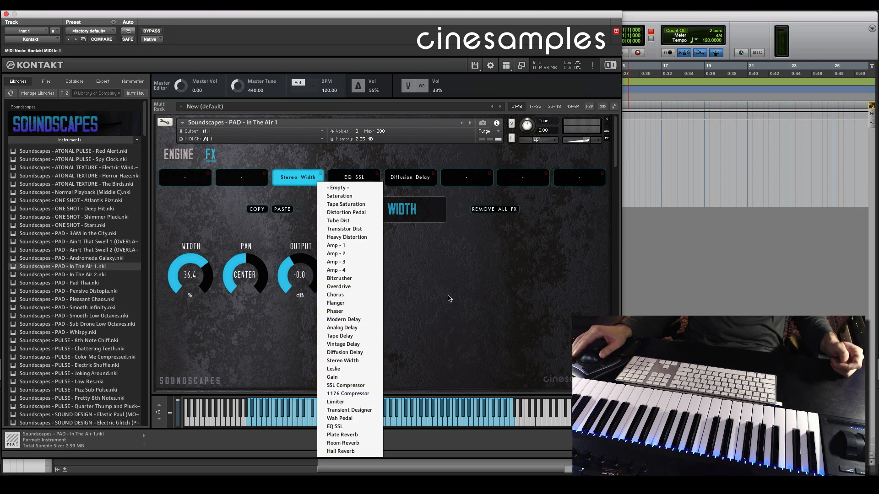
pyautogui.moveTo(451, 290)
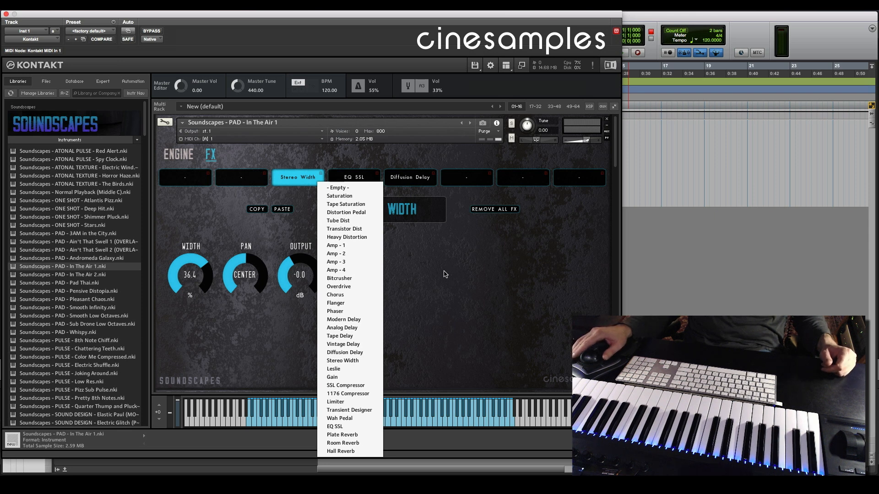
pyautogui.click(334, 426)
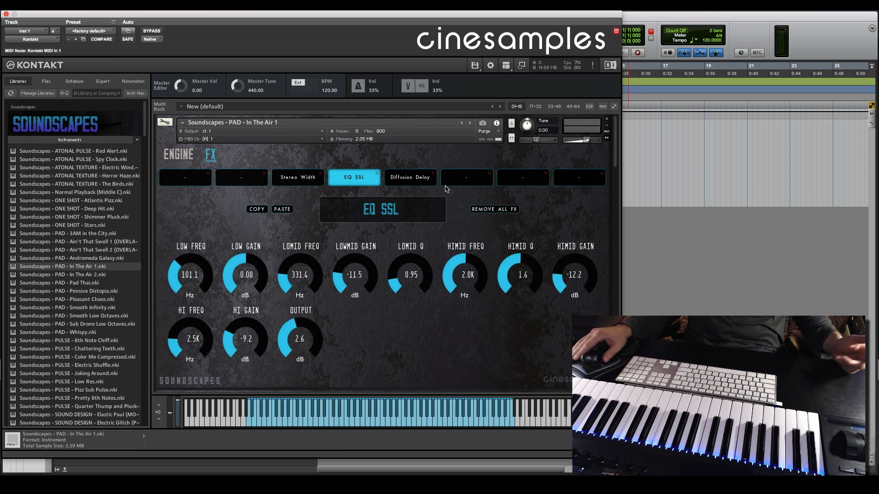
pyautogui.click(410, 176)
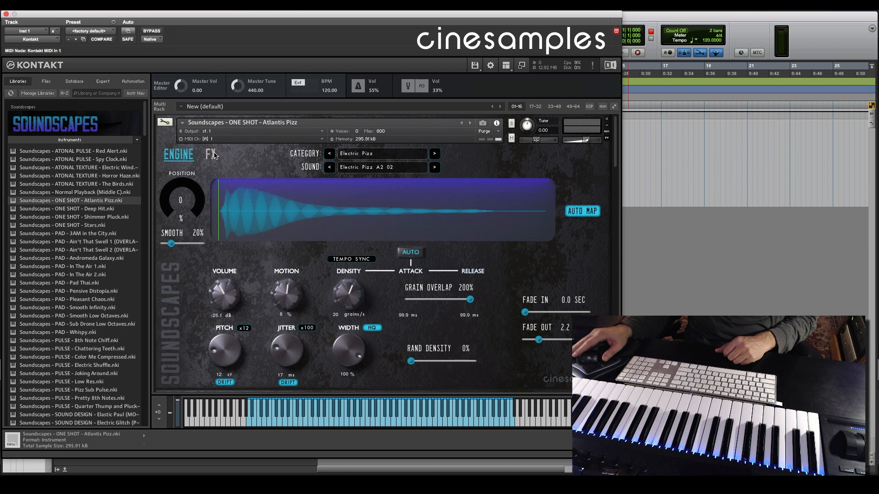
# Browse the Atlantis Pizz effect chain and the slot's available-effects list
pyautogui.click(211, 154)
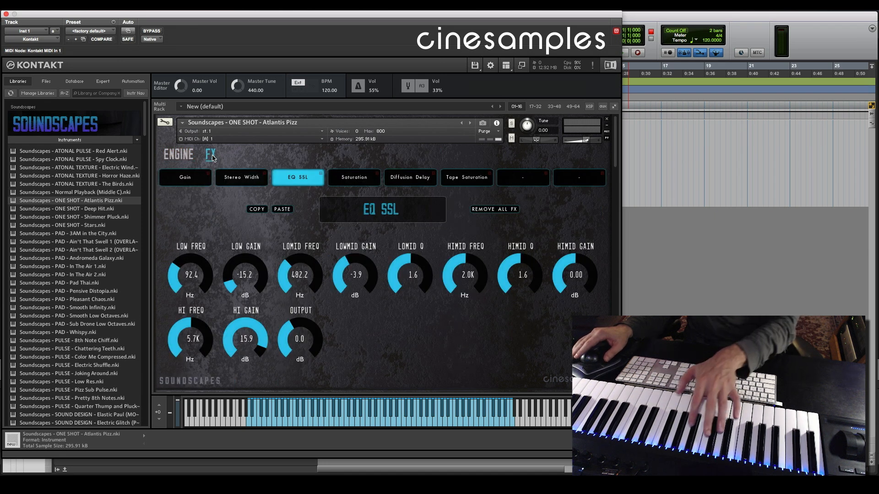
pyautogui.click(410, 177)
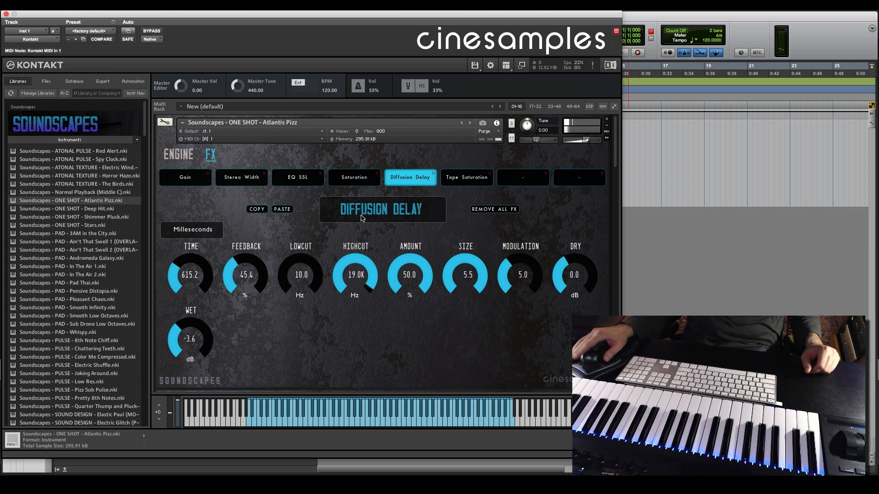
pyautogui.click(354, 176)
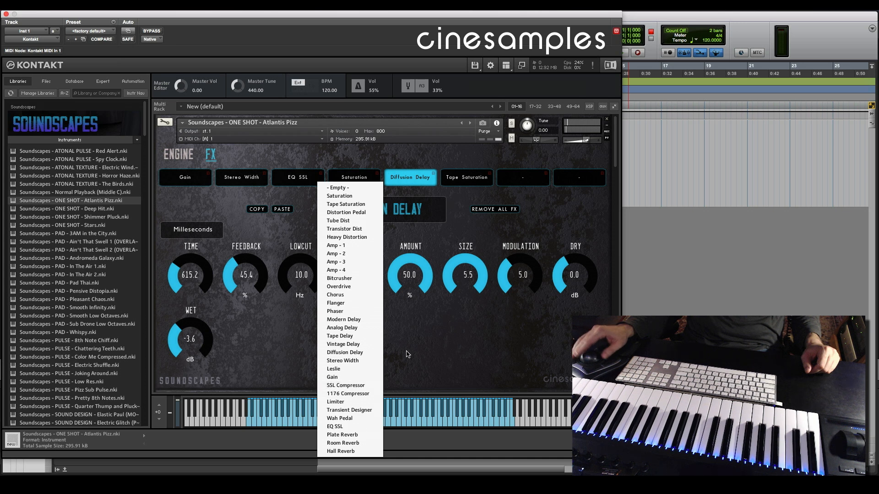
pyautogui.moveTo(423, 353)
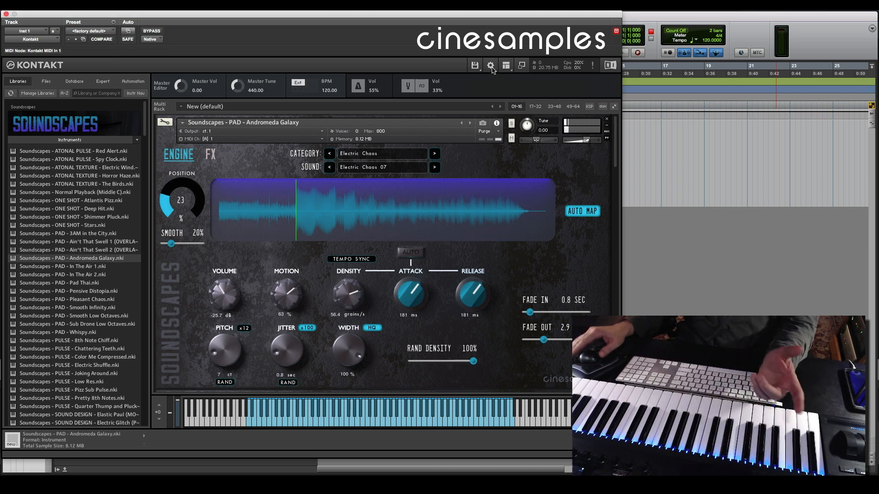
# In Engine preferences, choose a CPU overload protection level
pyautogui.click(490, 65)
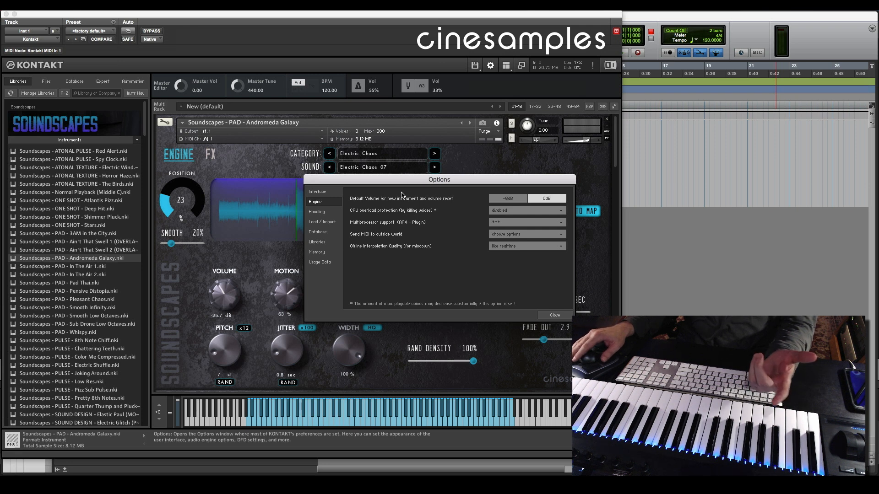
pyautogui.moveTo(376, 216)
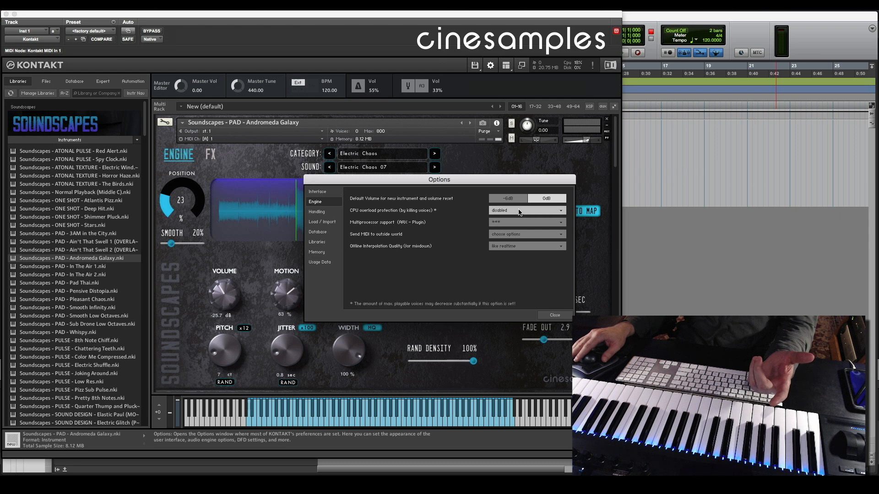
pyautogui.click(523, 211)
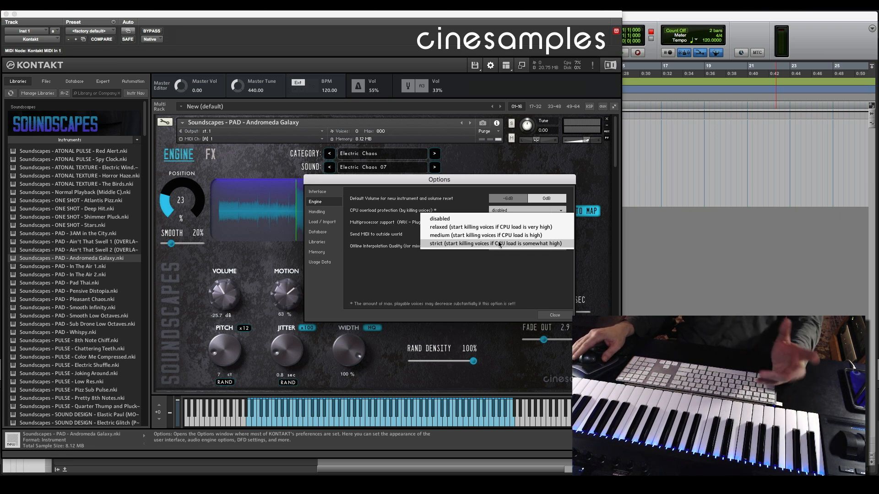
pyautogui.click(440, 218)
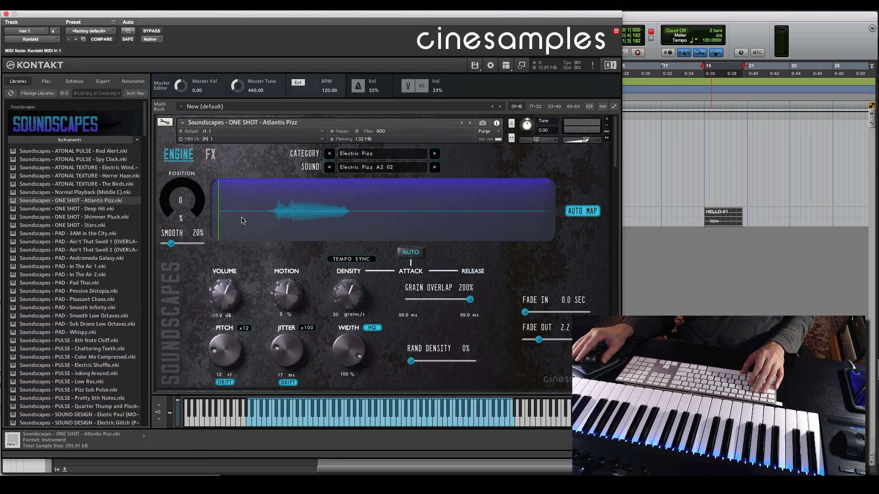
# Move grain Position in the HELLO sample to 18% and review the FX chain
pyautogui.moveTo(182, 199); pyautogui.dragTo(182, 190)
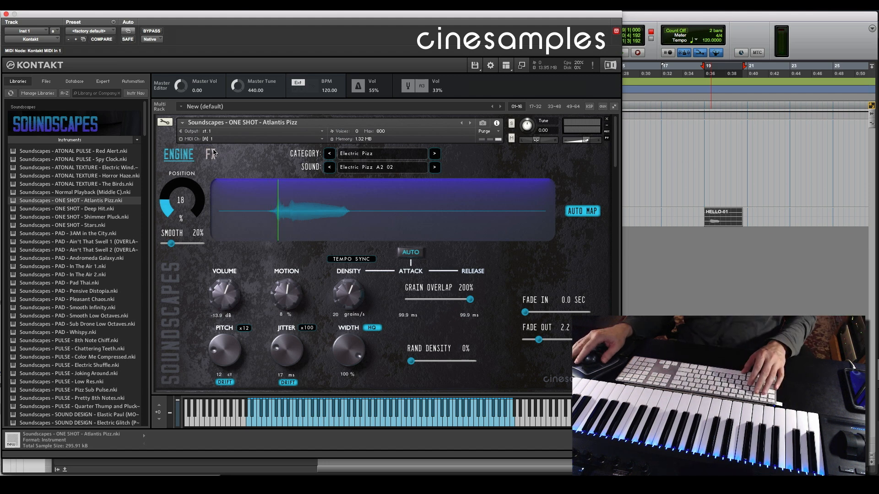
pyautogui.click(211, 155)
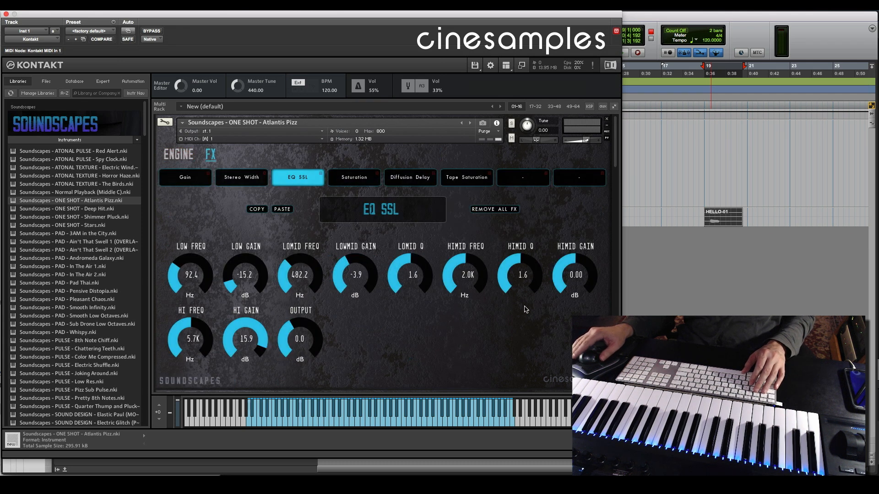
pyautogui.moveTo(246, 336); pyautogui.dragTo(256, 364)
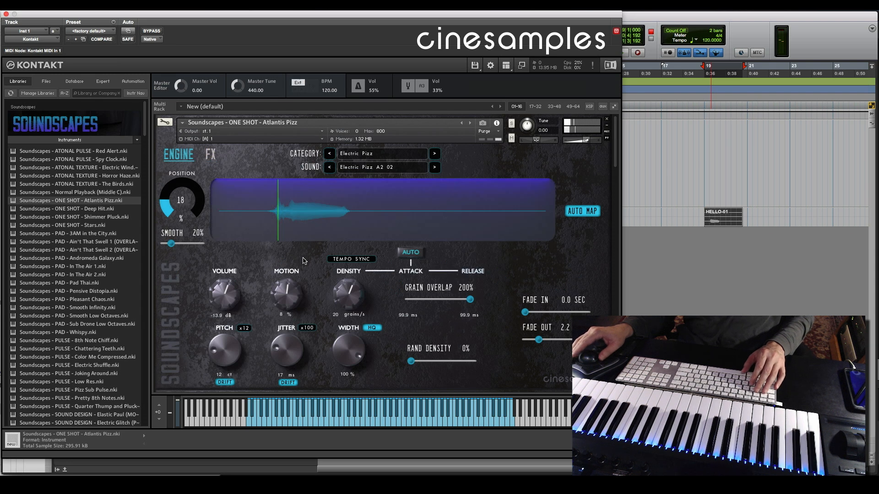
# Disable AUTO overlap for 256/261 ms envelope, random density 100%, fade-in 0.3 sec
pyautogui.click(410, 252)
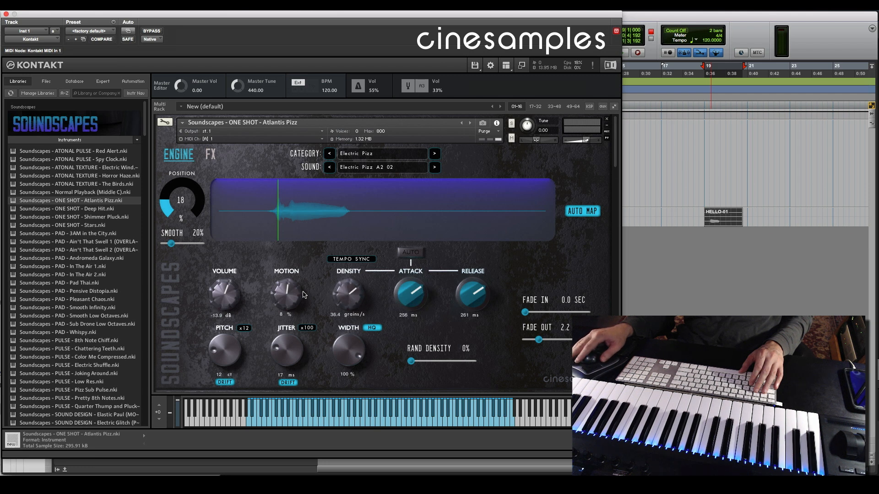
pyautogui.moveTo(301, 296)
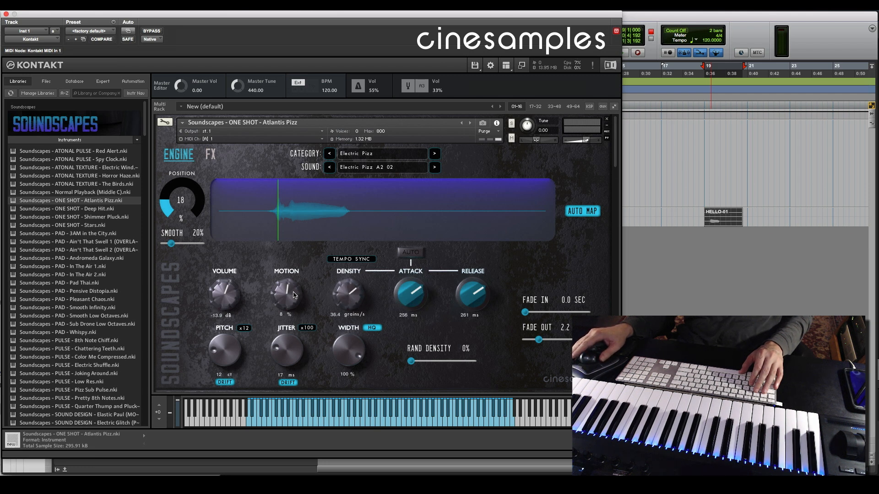
pyautogui.moveTo(410, 360); pyautogui.dragTo(471, 360)
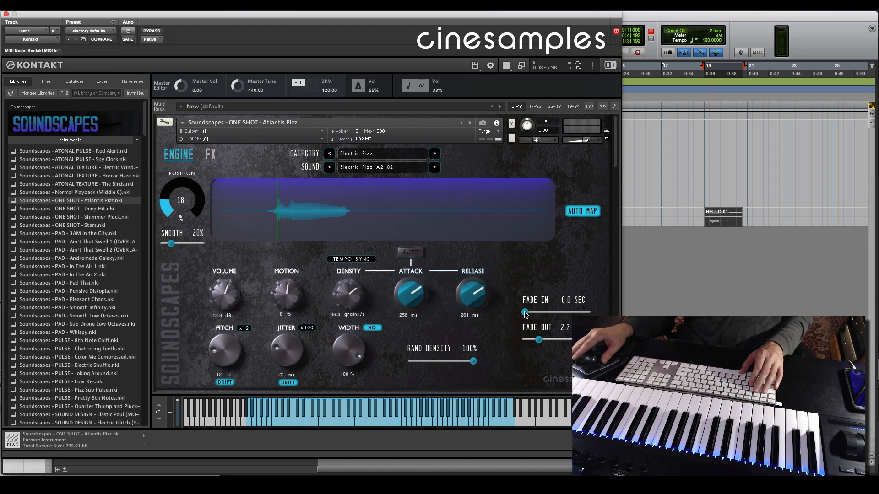
pyautogui.moveTo(525, 312); pyautogui.dragTo(527, 312)
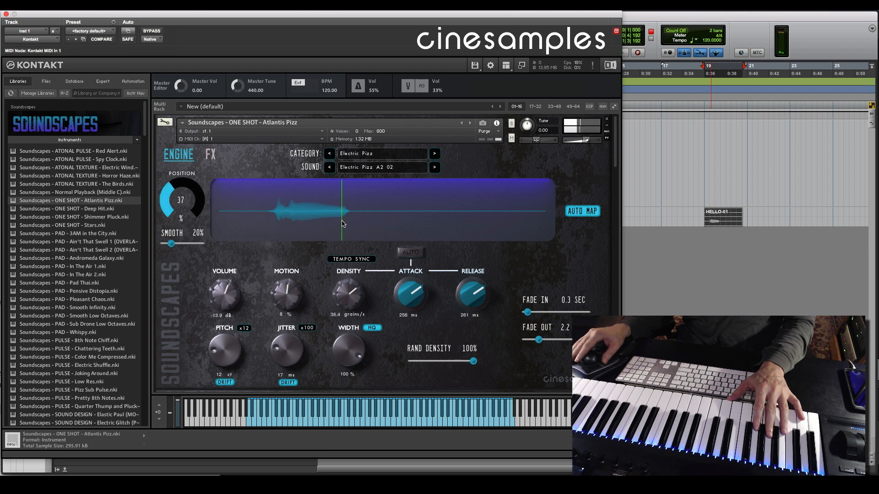
# Set Motion to -7% and Density to about 40 grains/s
pyautogui.moveTo(288, 293); pyautogui.dragTo(290, 308)
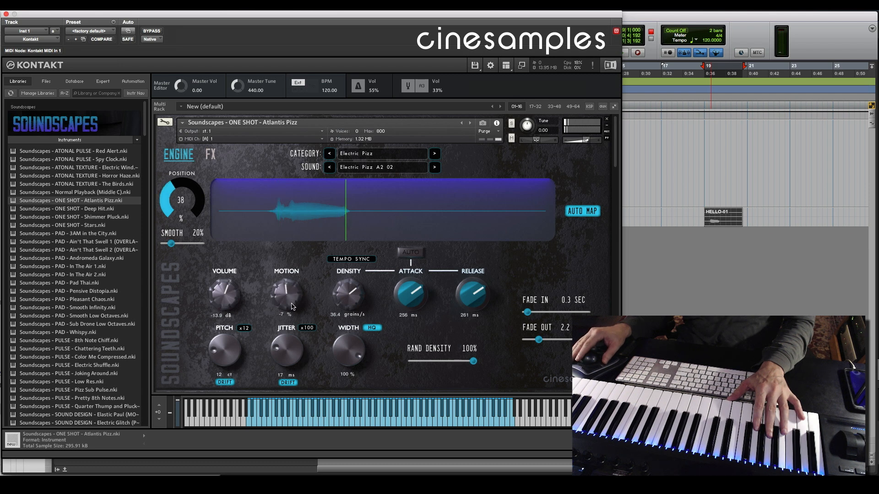
pyautogui.moveTo(285, 294); pyautogui.dragTo(286, 303)
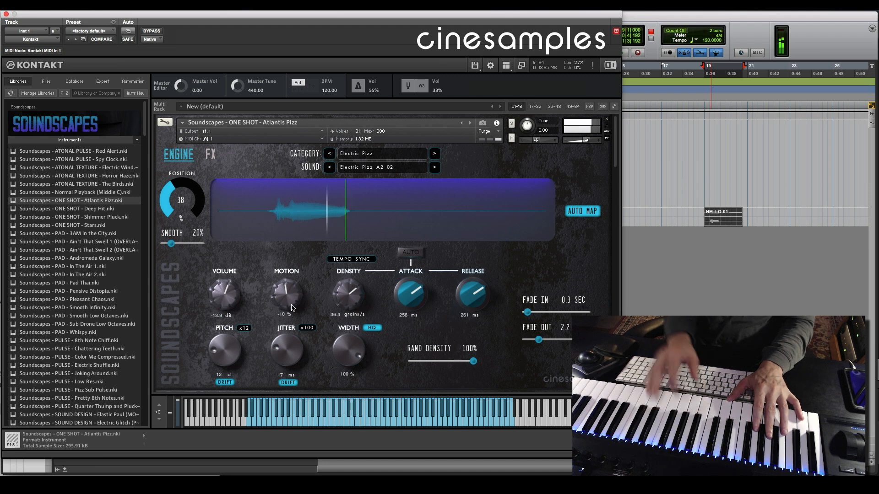
pyautogui.moveTo(348, 293); pyautogui.dragTo(351, 286)
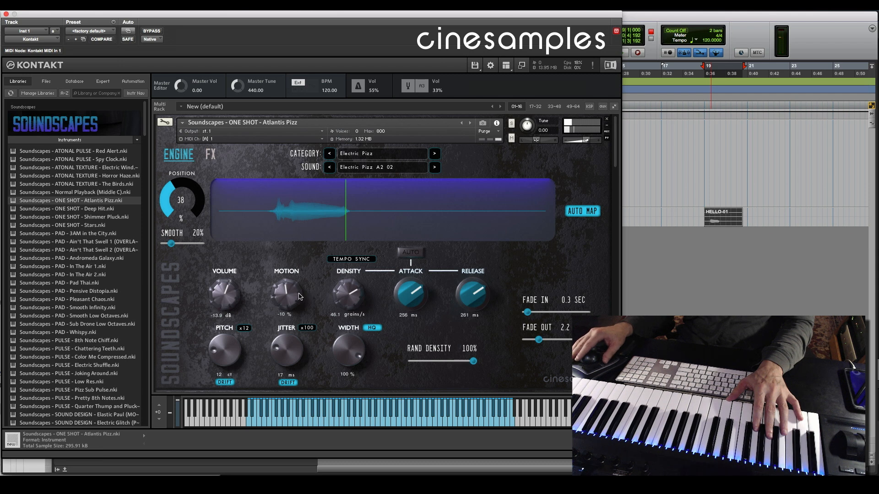
pyautogui.moveTo(285, 293); pyautogui.dragTo(285, 288)
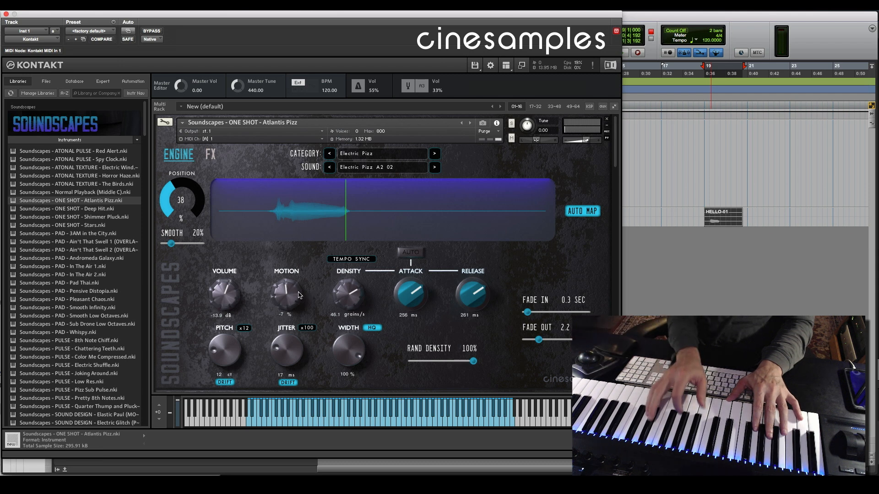